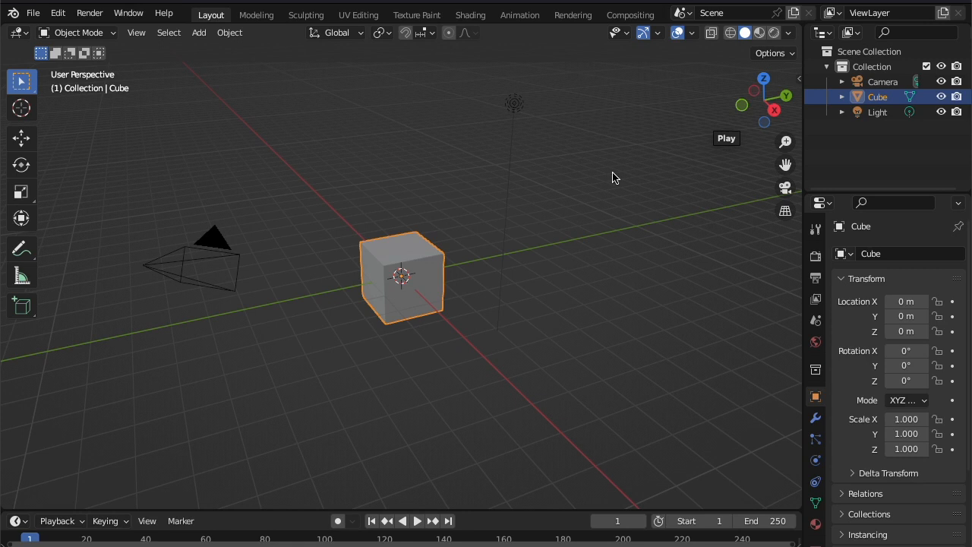
mouse_move(450, 154)
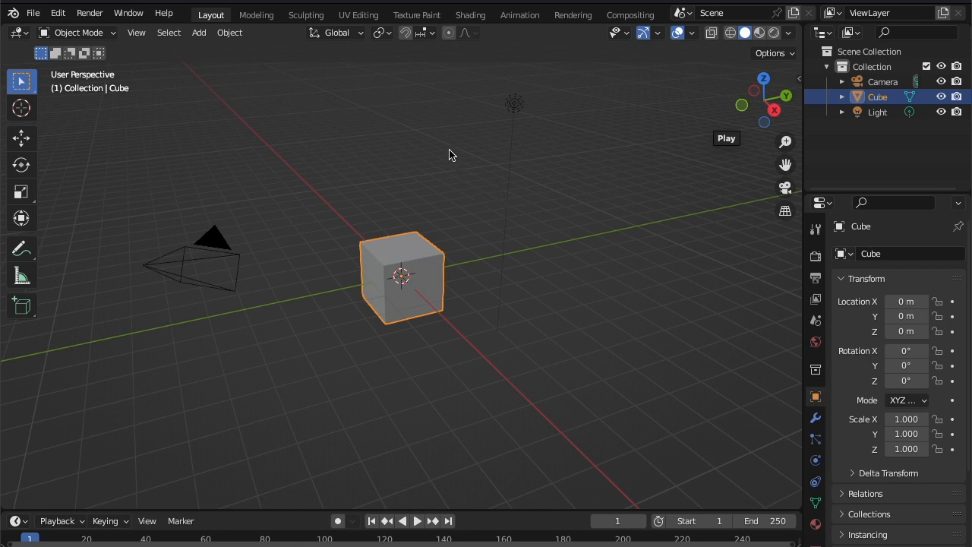
mouse_move(444, 157)
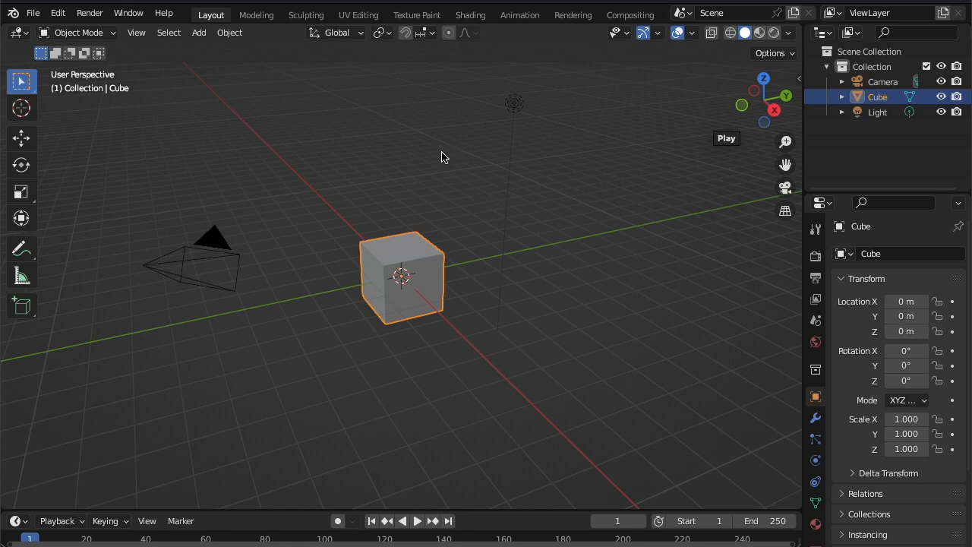
mouse_move(276, 127)
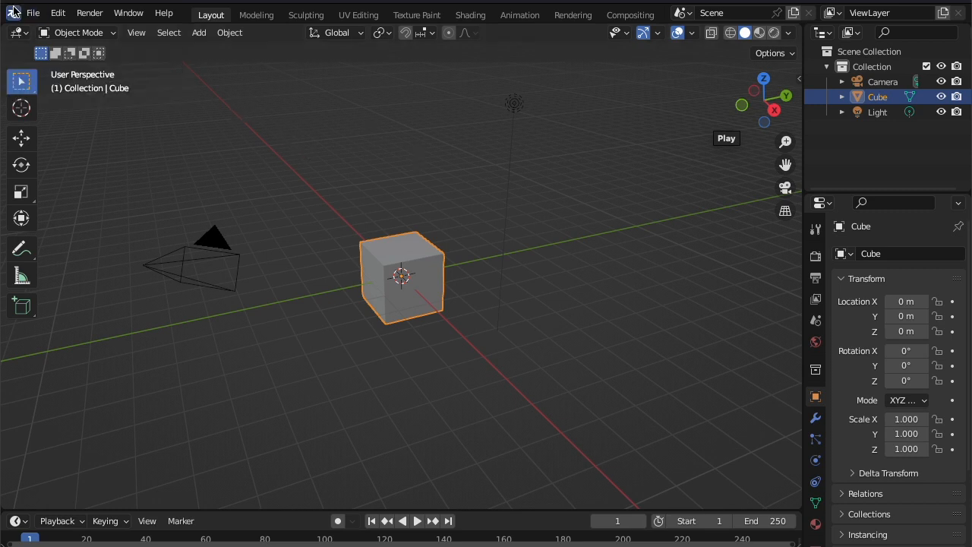
Step: Delete the default cube, add a metaball ball, and scale it to about 2.04
left_click(33, 13)
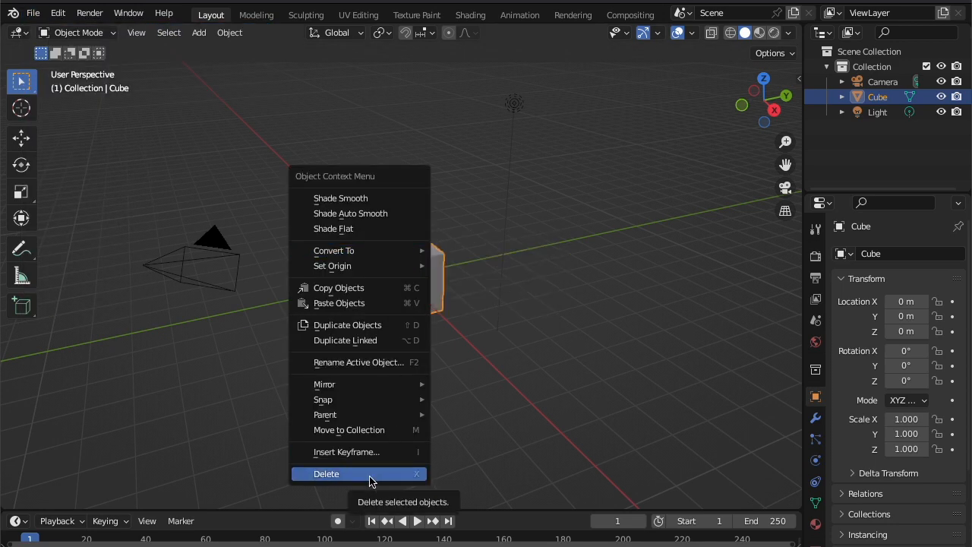
left_click(326, 473)
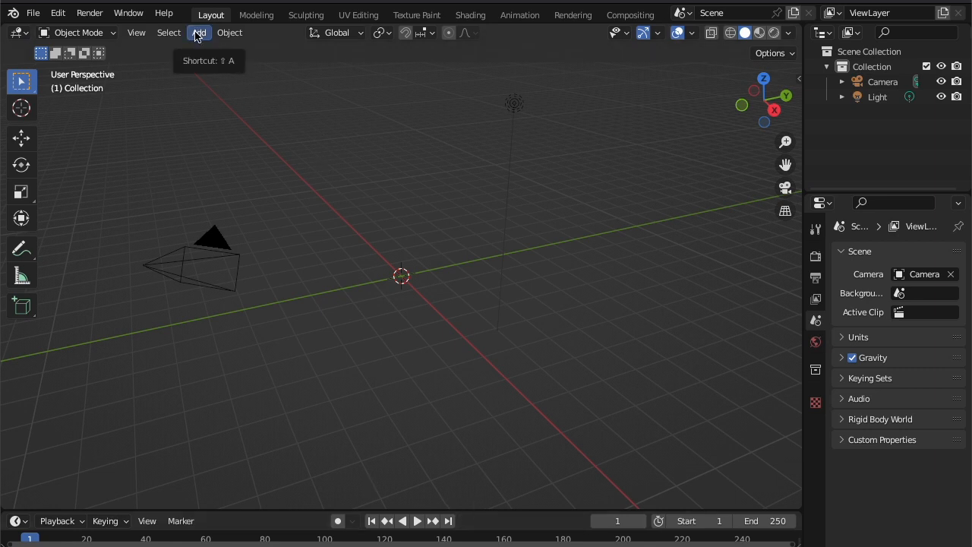
left_click(198, 32)
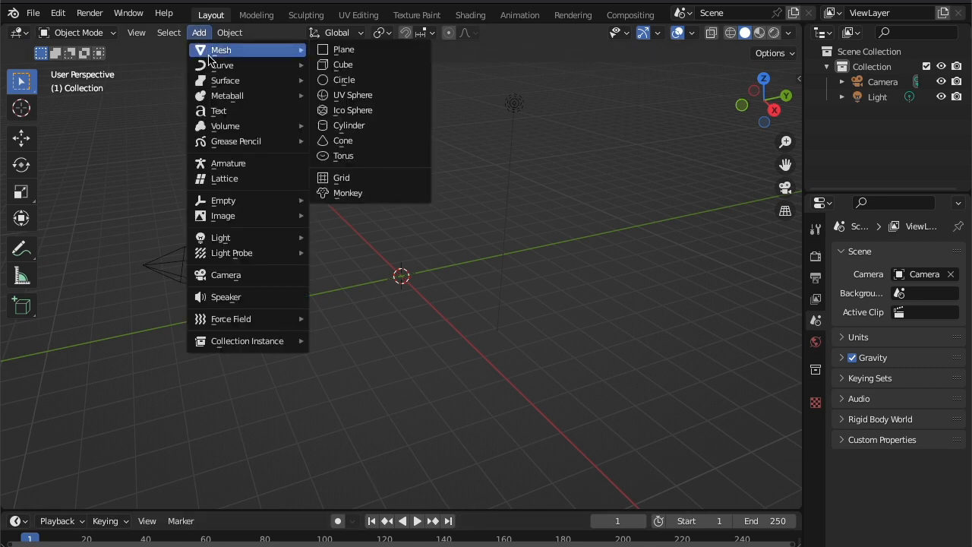
mouse_move(226, 95)
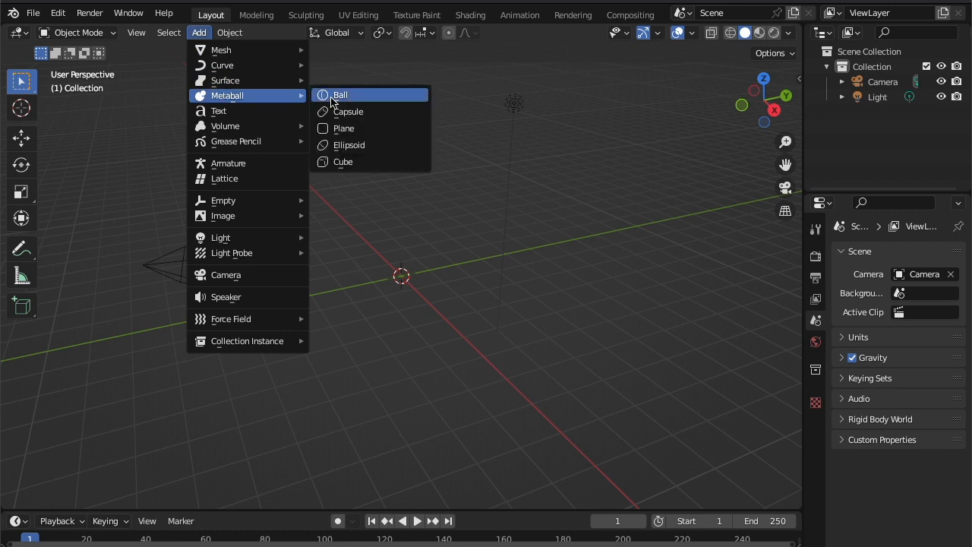
left_click(341, 94)
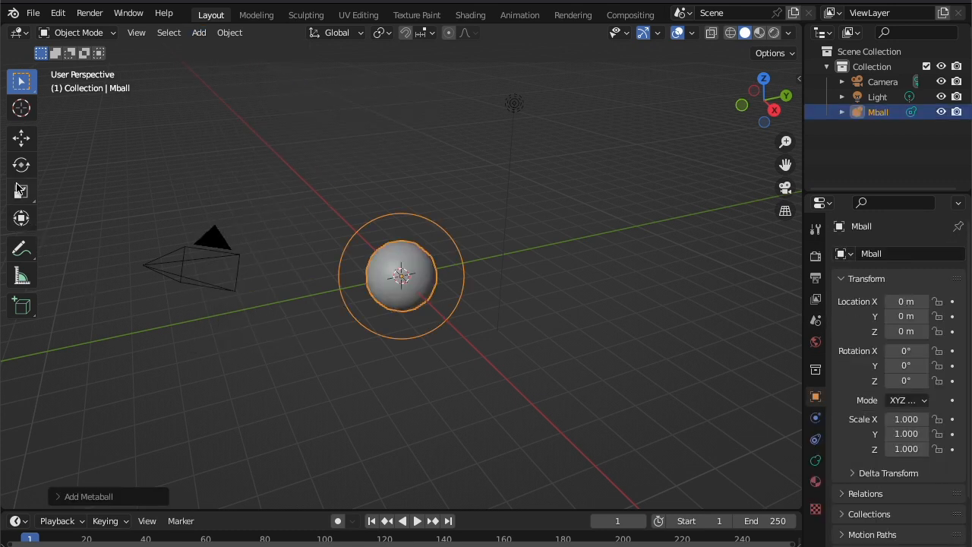
mouse_move(21, 137)
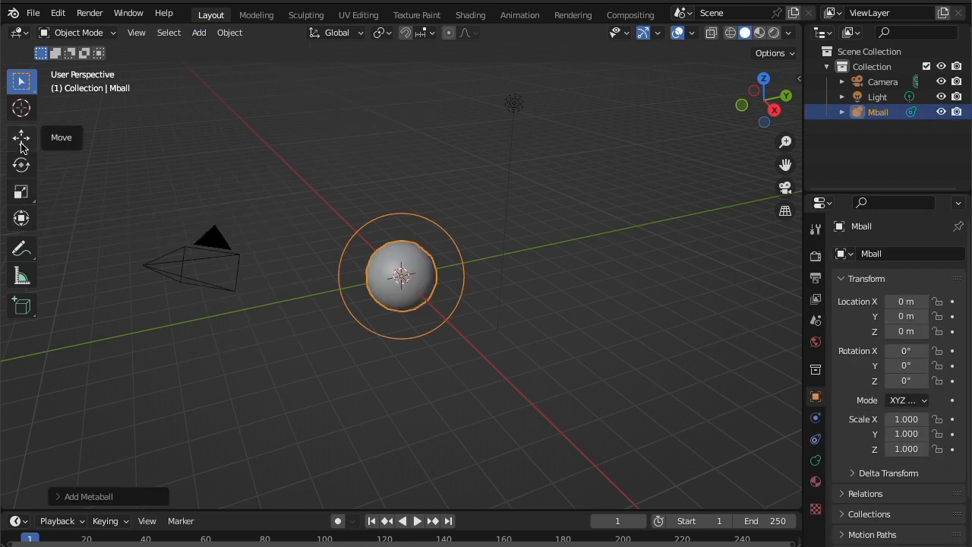
left_click(22, 192)
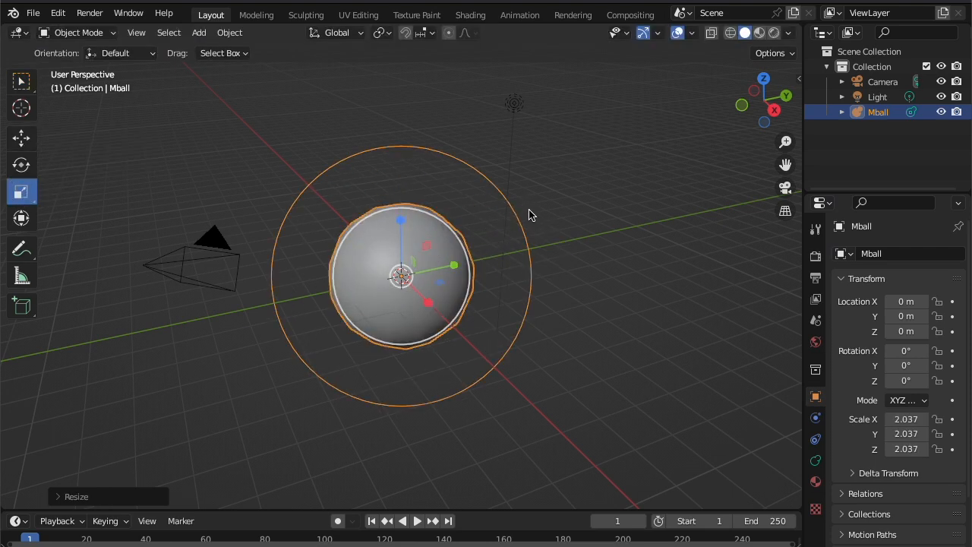
Step: Add a second metaball ball and raise it above the first to form a head
left_click(199, 32)
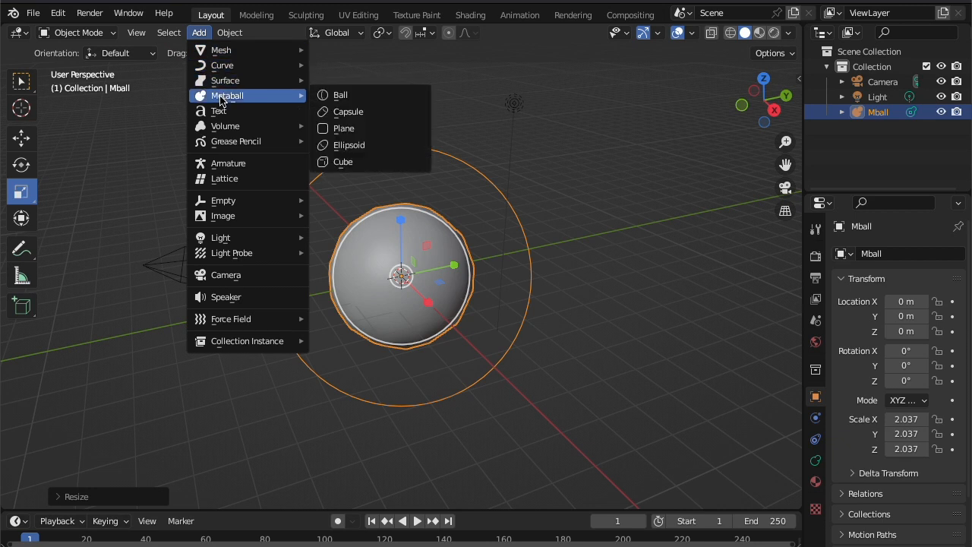
left_click(340, 95)
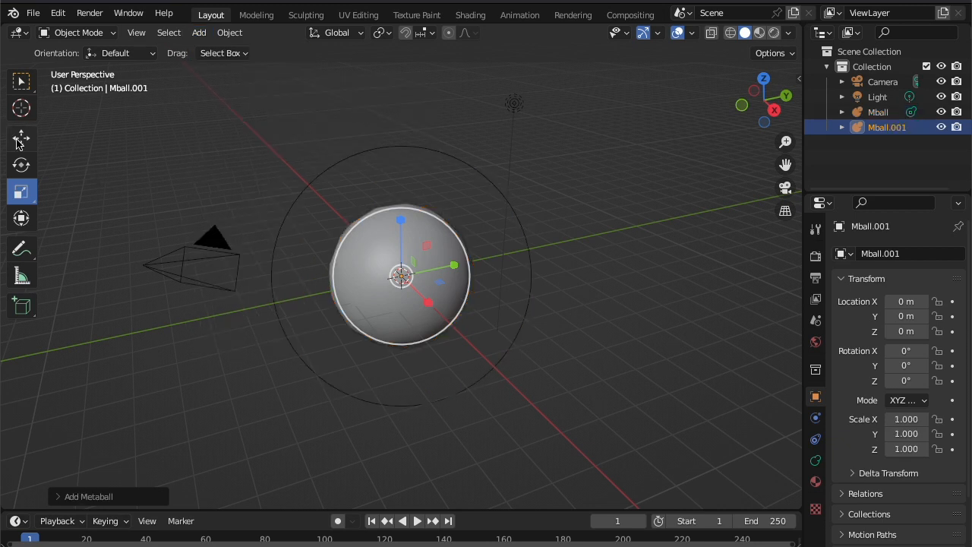
left_click_drag(401, 276, 393, 144)
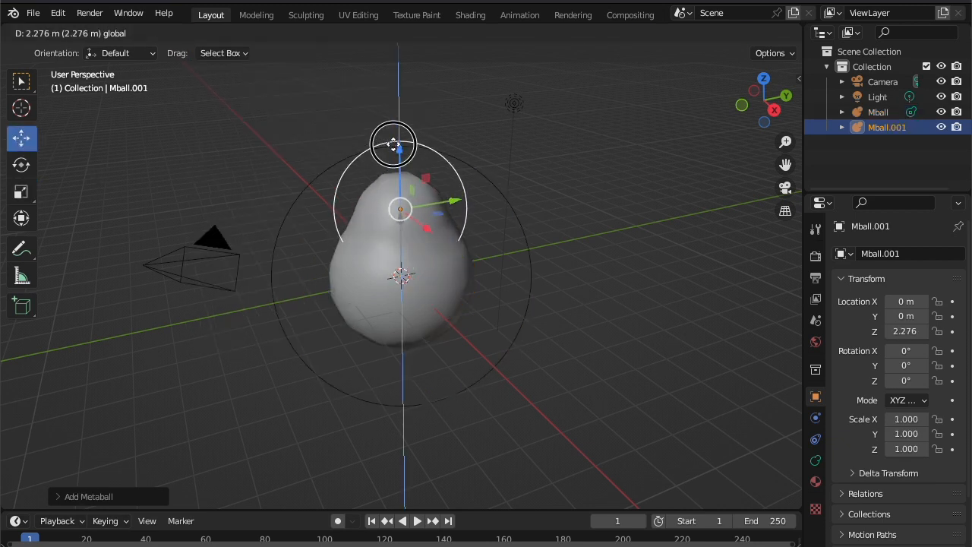
left_click_drag(392, 145, 397, 107)
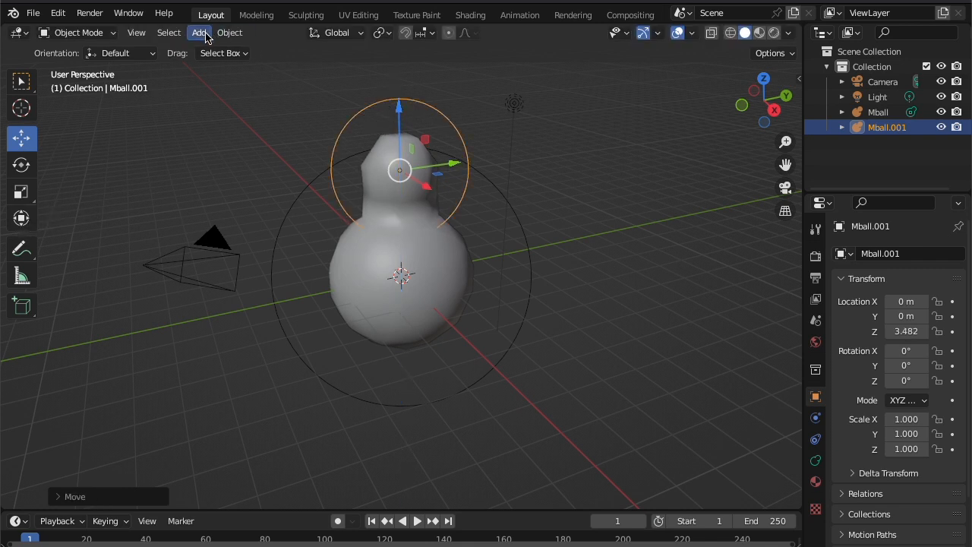
Step: Add third and fourth metaball balls on the sides, enlarging them to merge into the blob
left_click(199, 32)
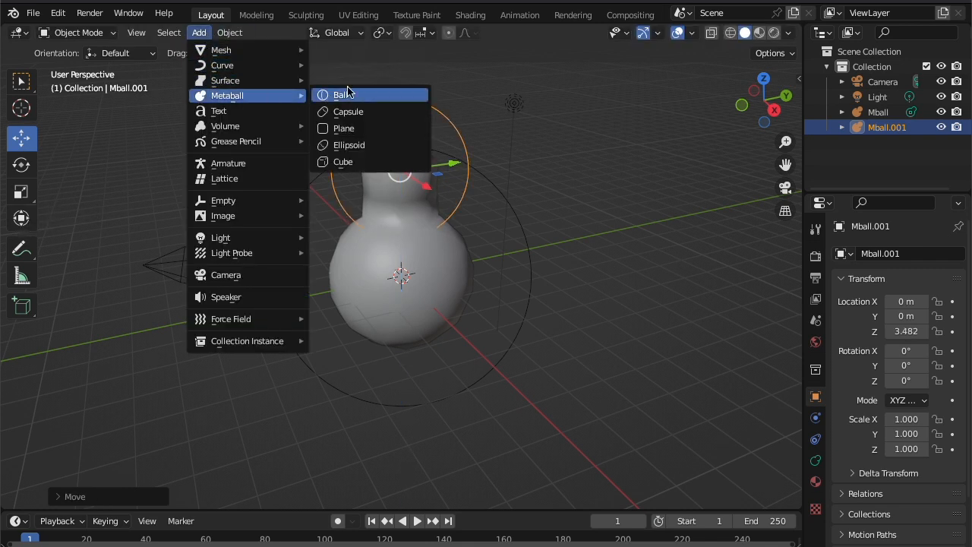
left_click(342, 94)
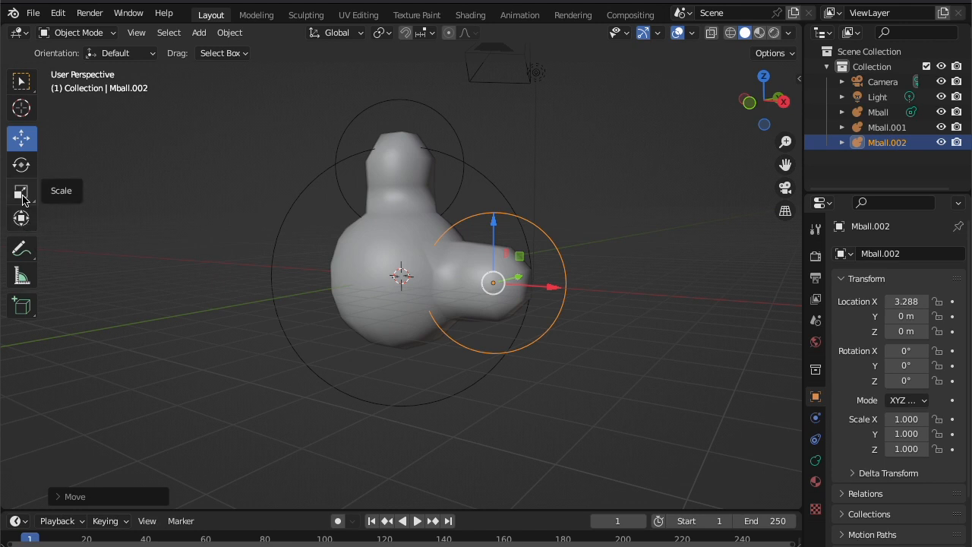
left_click(21, 192)
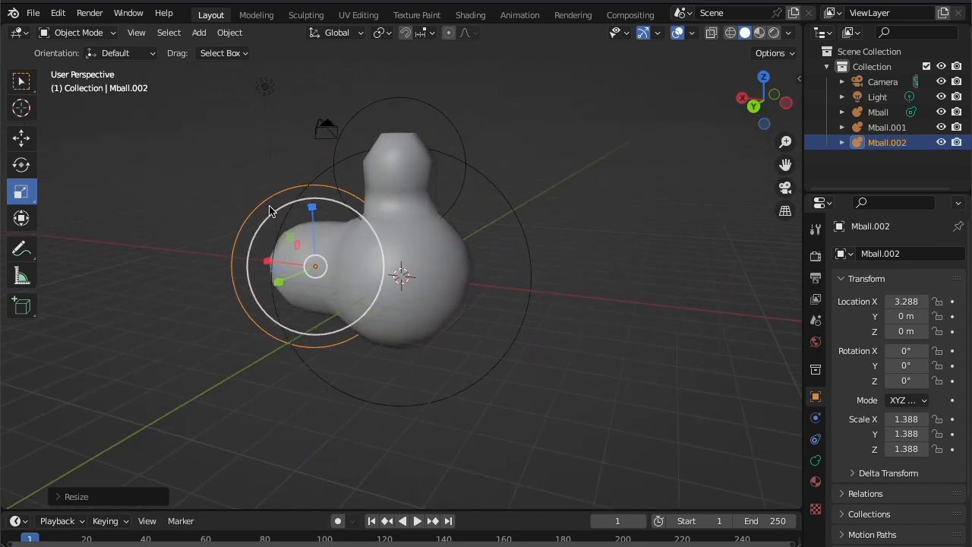
mouse_move(131, 164)
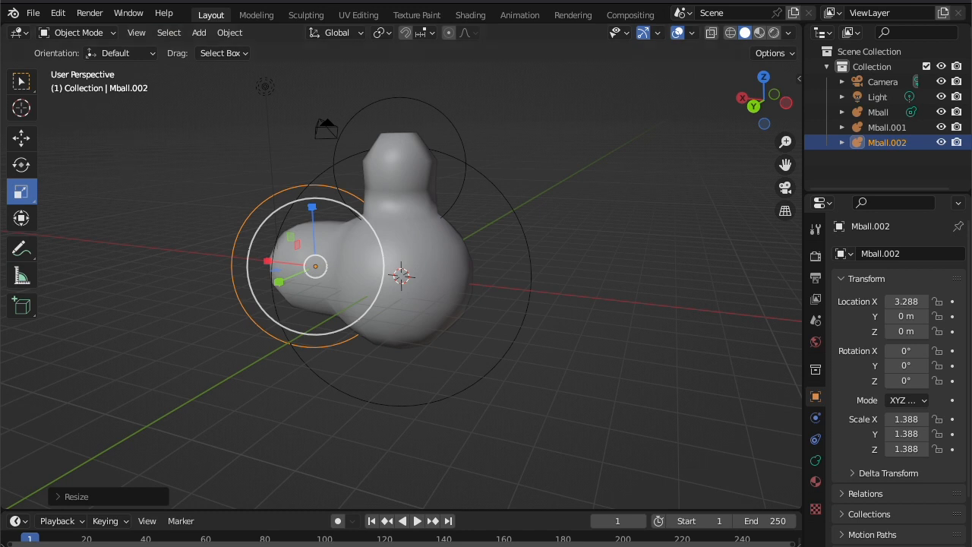
left_click(199, 32)
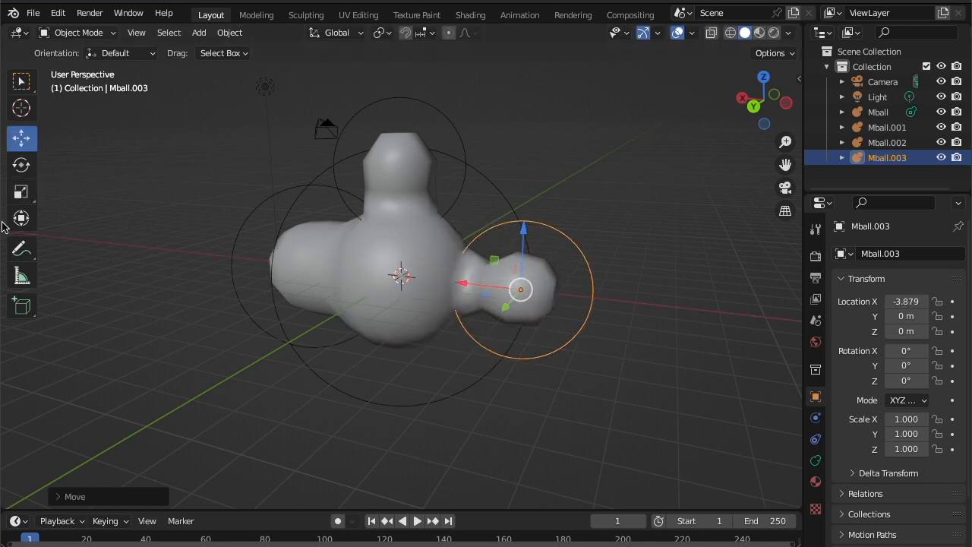
left_click(21, 218)
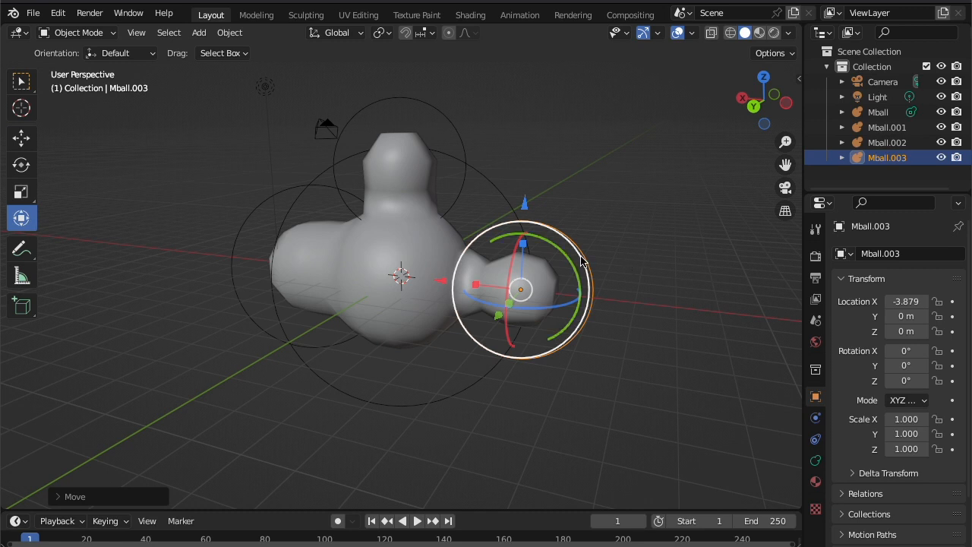
left_click_drag(524, 224, 574, 247)
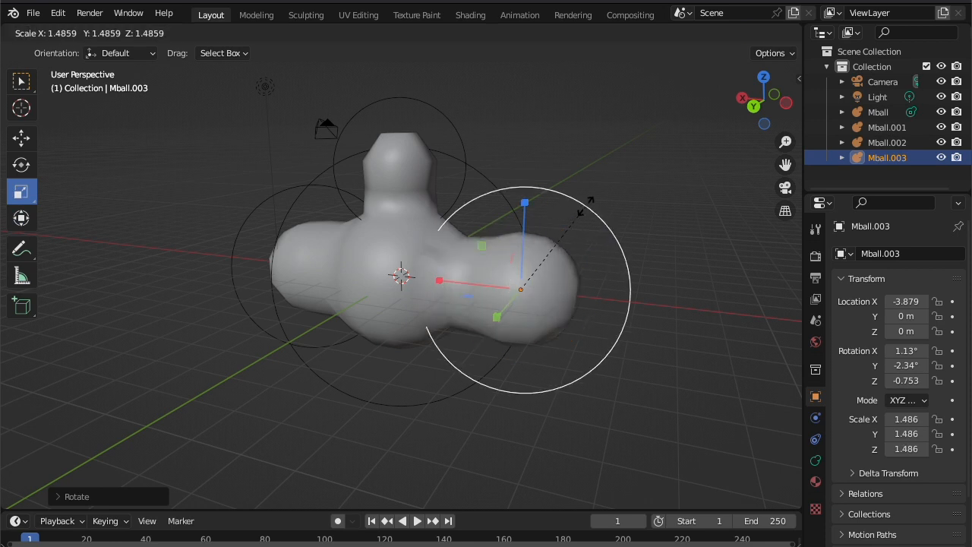
Step: Add two more metaball spheres, pushing one out to the side, raising and resizing it
left_click(199, 32)
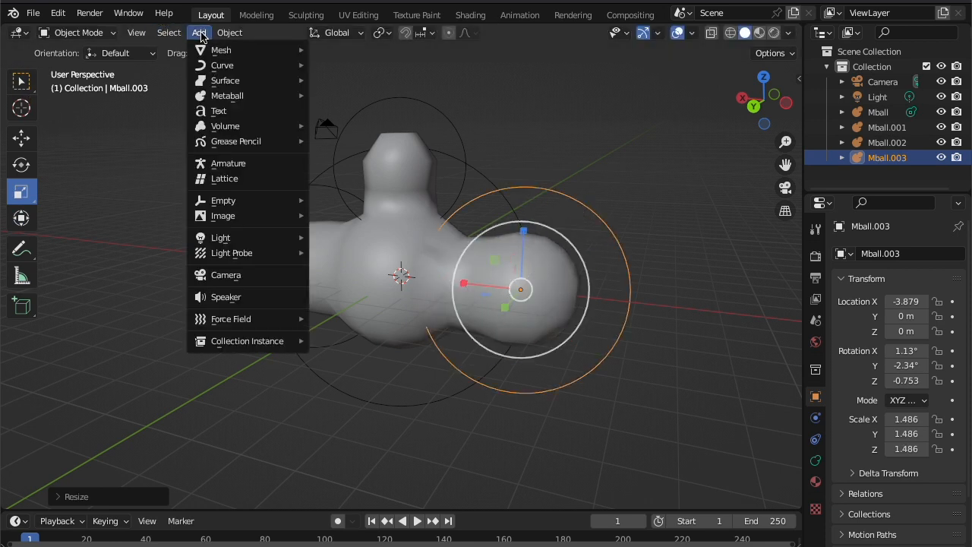
left_click(226, 94)
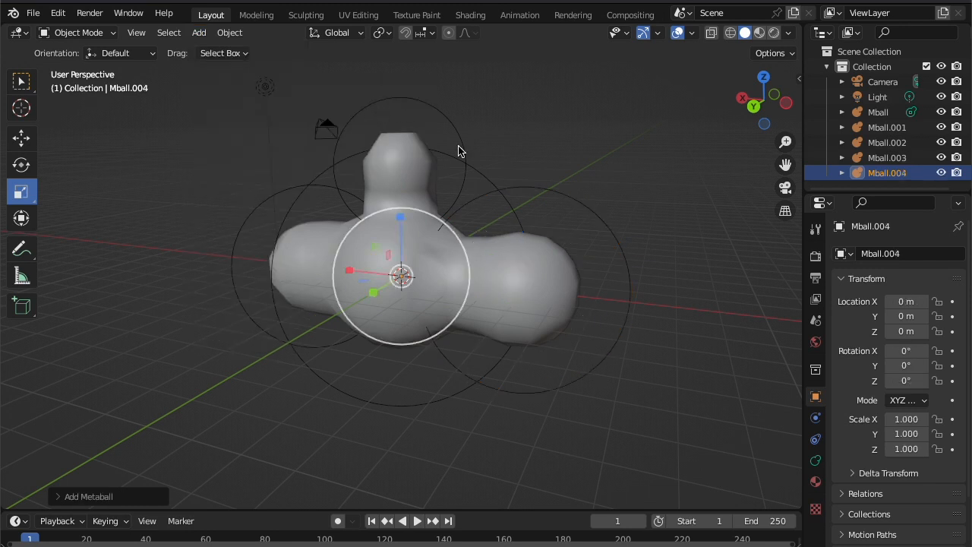
left_click(22, 138)
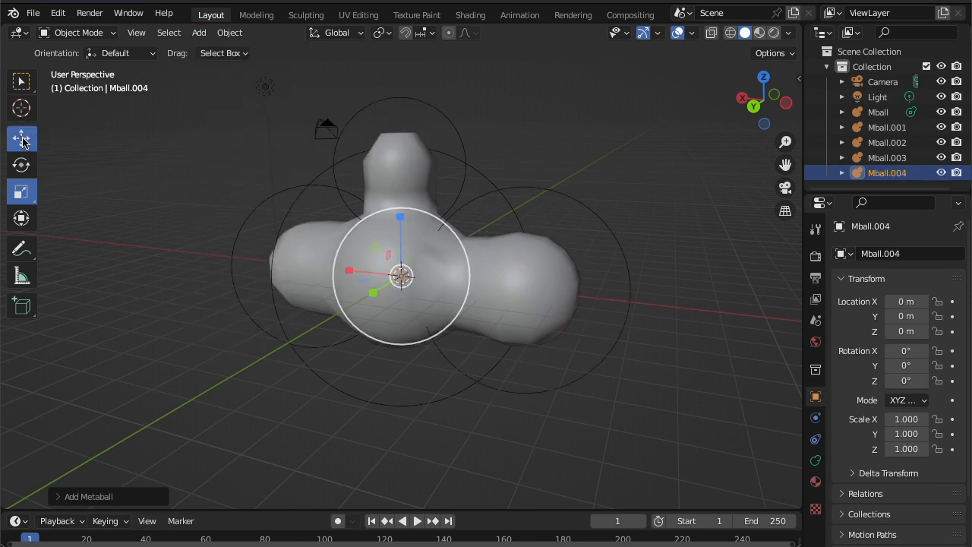
left_click_drag(403, 274, 319, 307)
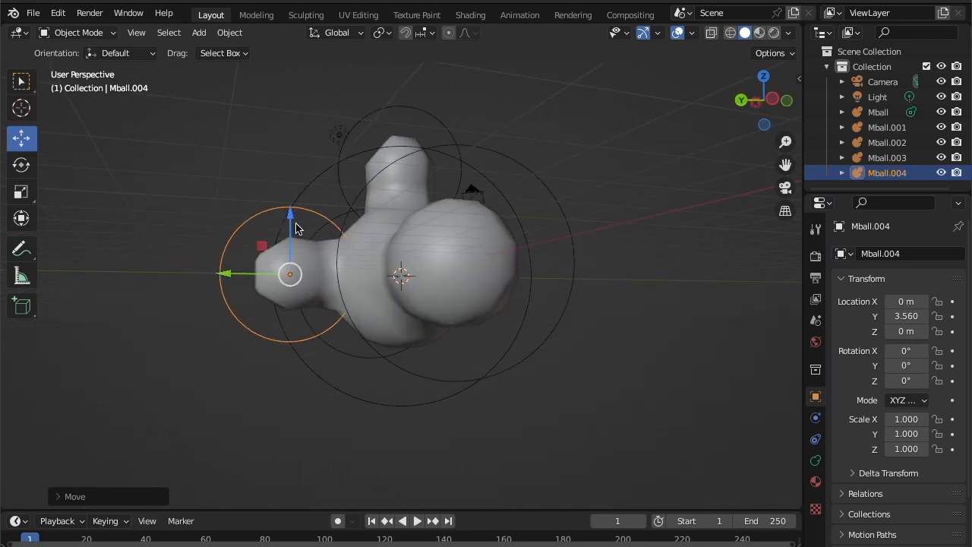
left_click_drag(290, 220, 290, 171)
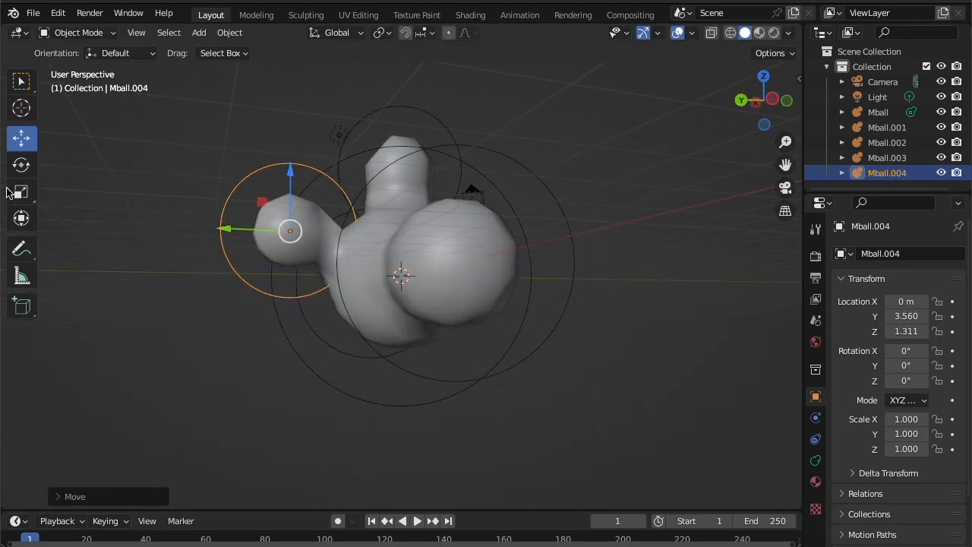
left_click(21, 191)
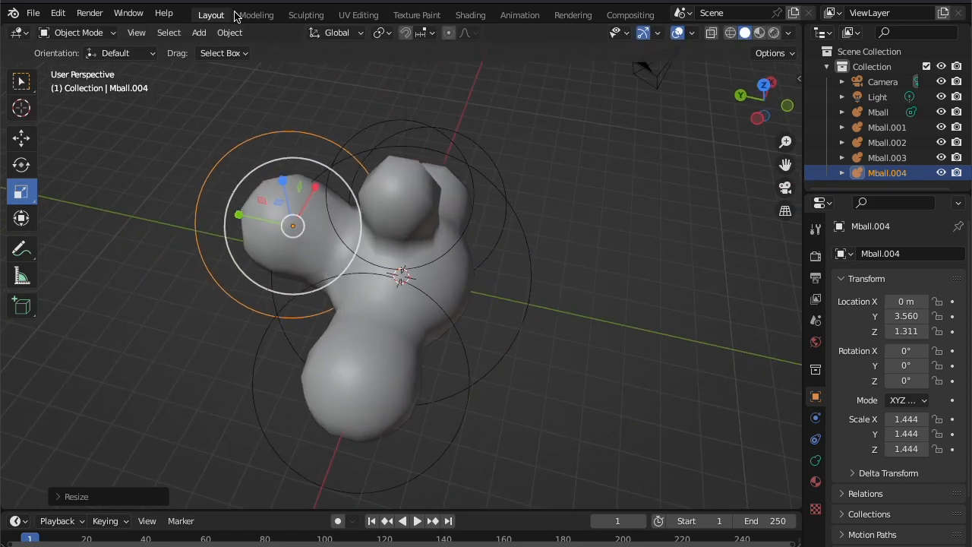
left_click(199, 32)
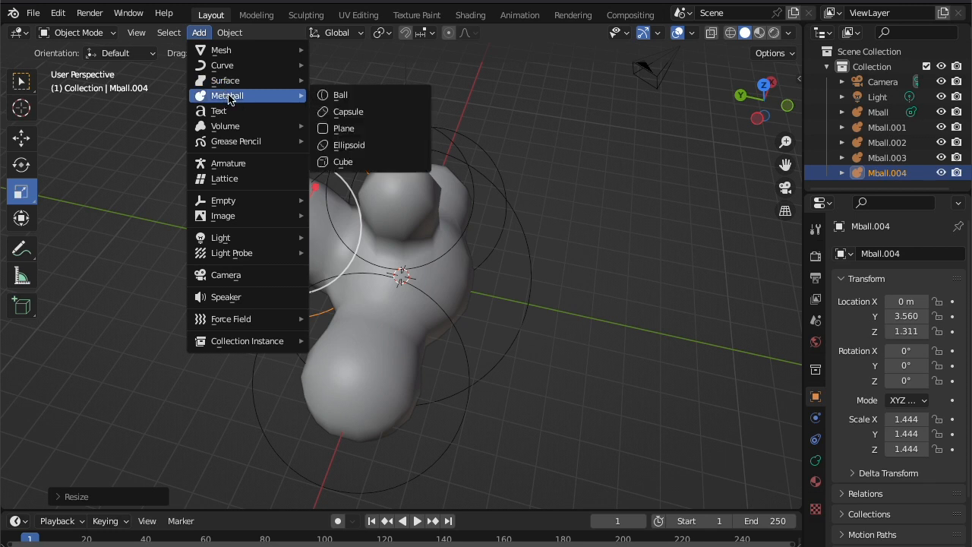
left_click(341, 94)
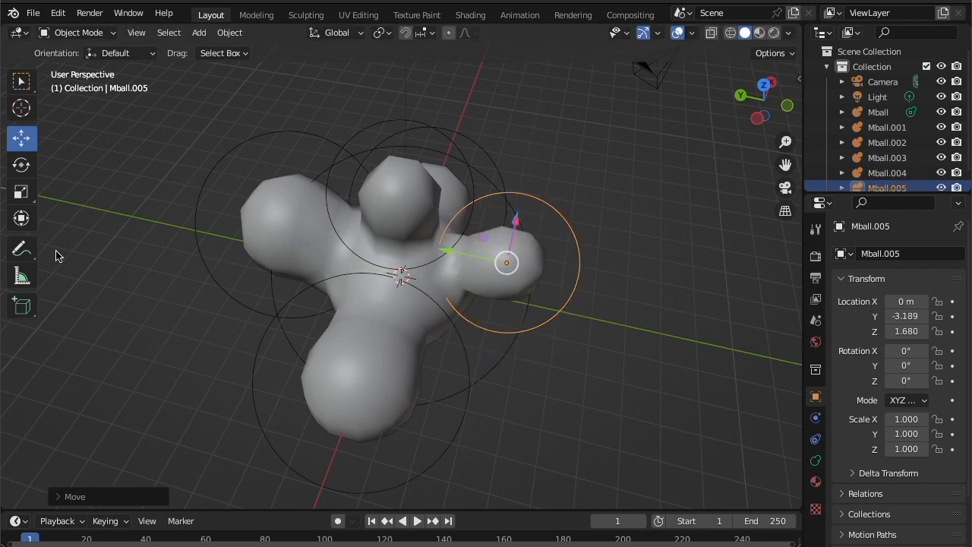
mouse_move(21, 191)
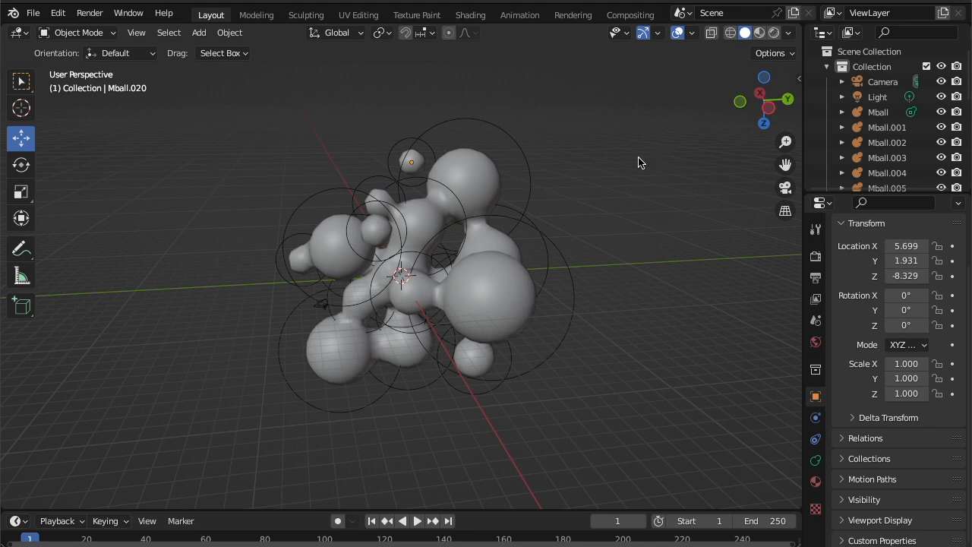
mouse_move(565, 141)
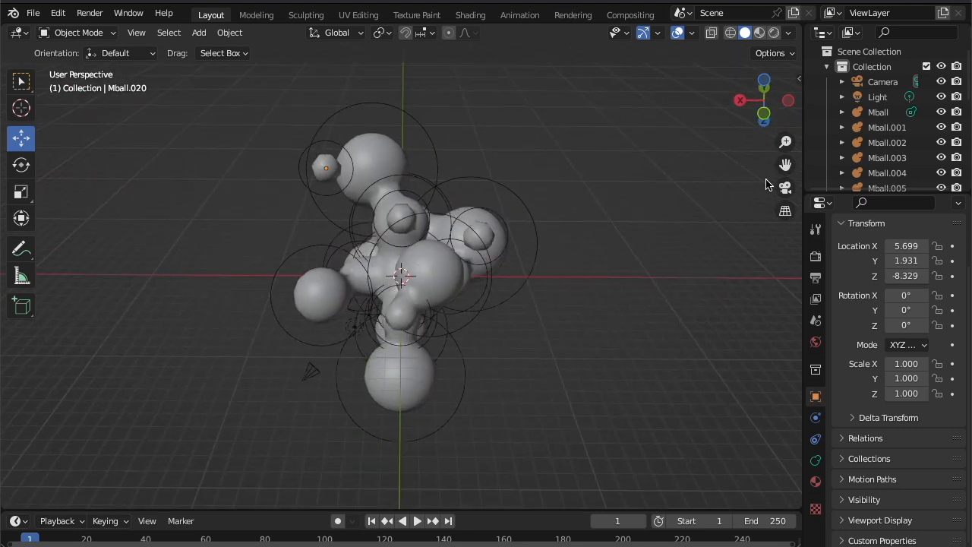
Step: Hide the floor grid through the viewport overlay settings
left_click(658, 32)
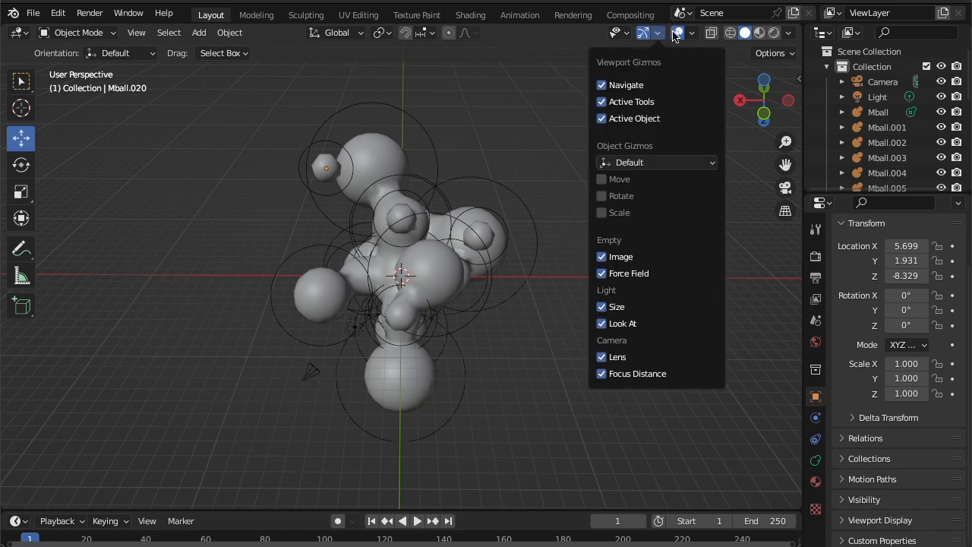
left_click(677, 33)
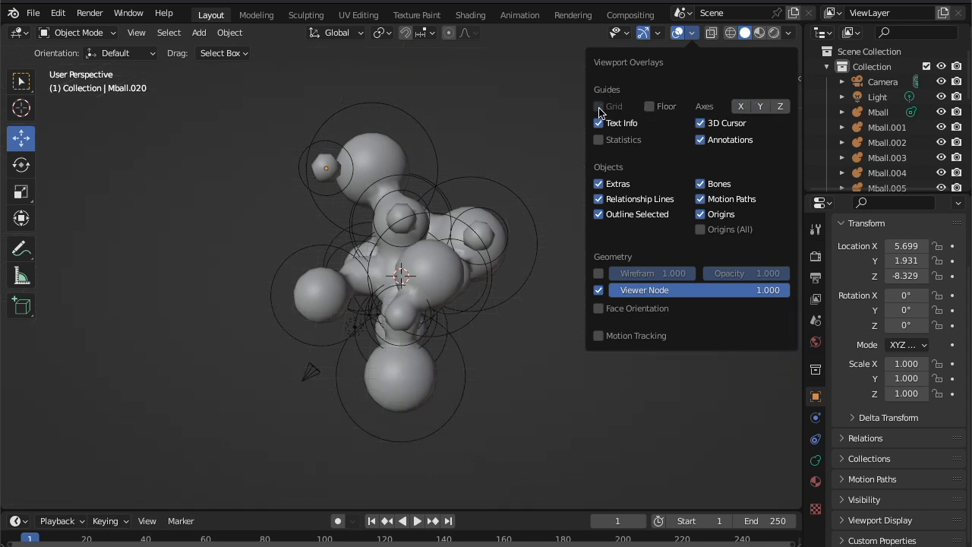
mouse_move(699, 123)
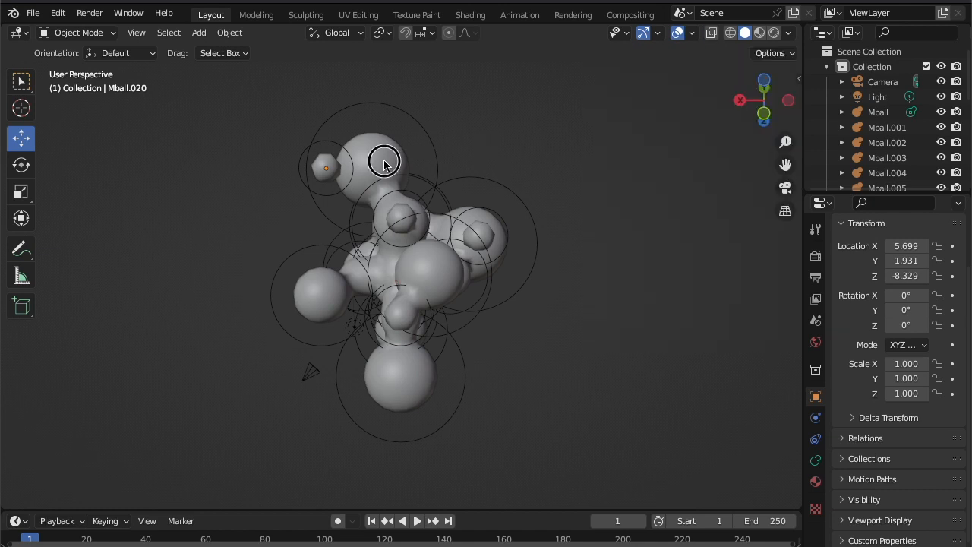
left_click(373, 152)
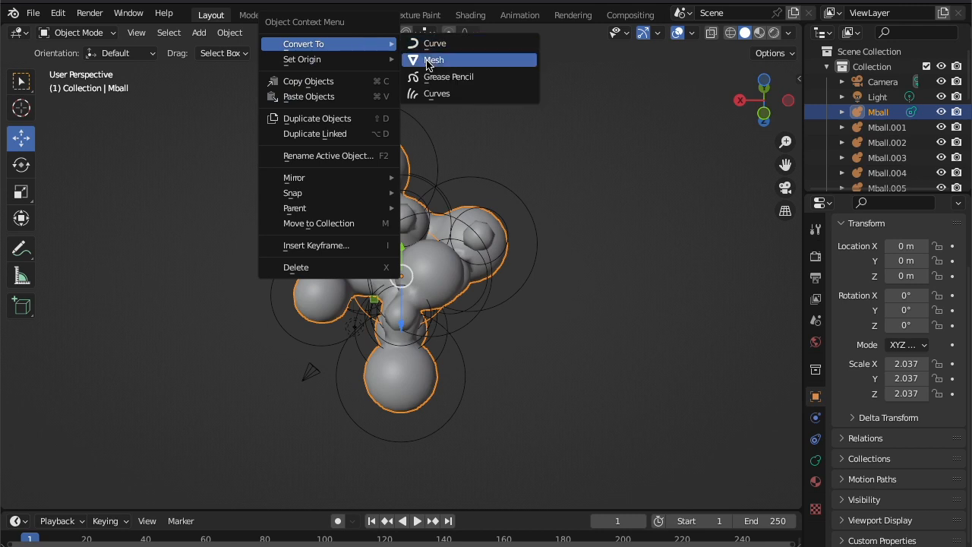
left_click(433, 60)
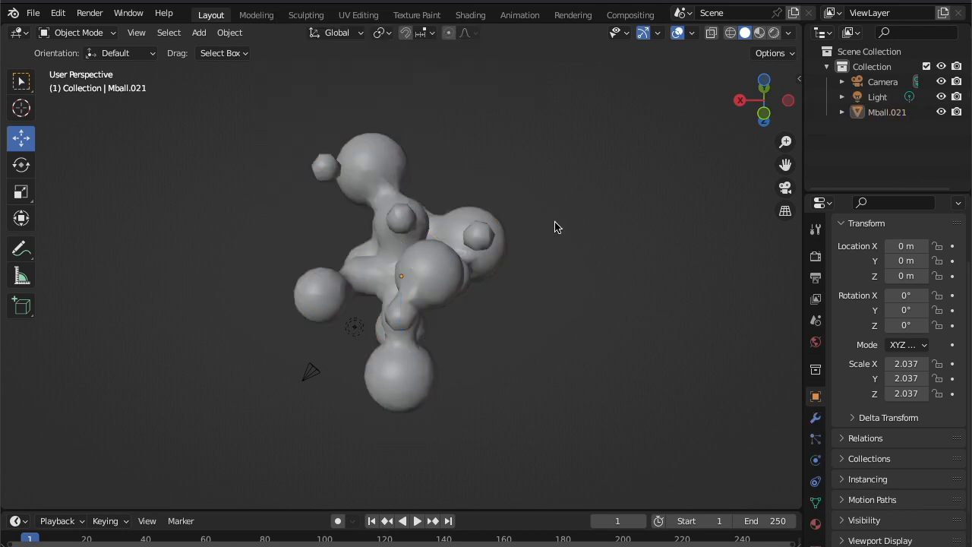
mouse_move(490, 247)
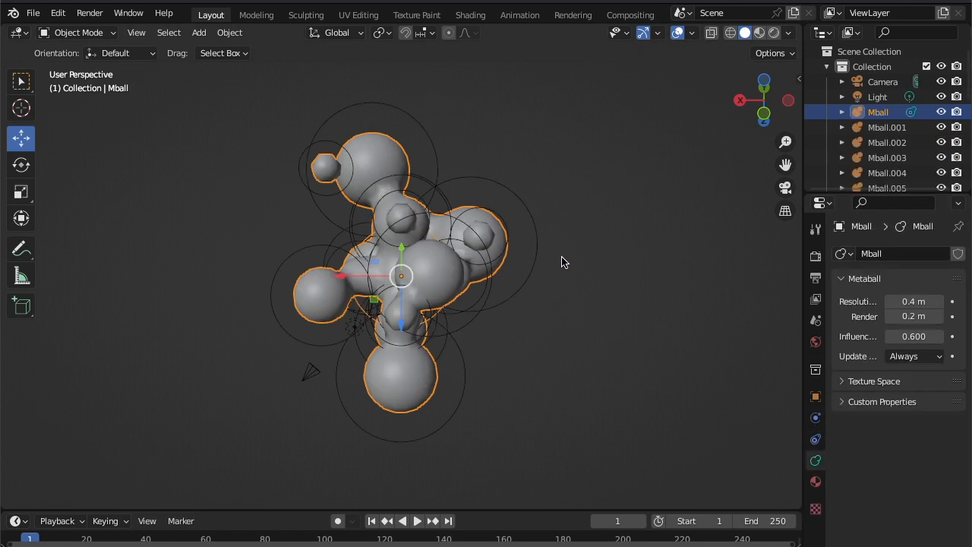
mouse_move(709, 304)
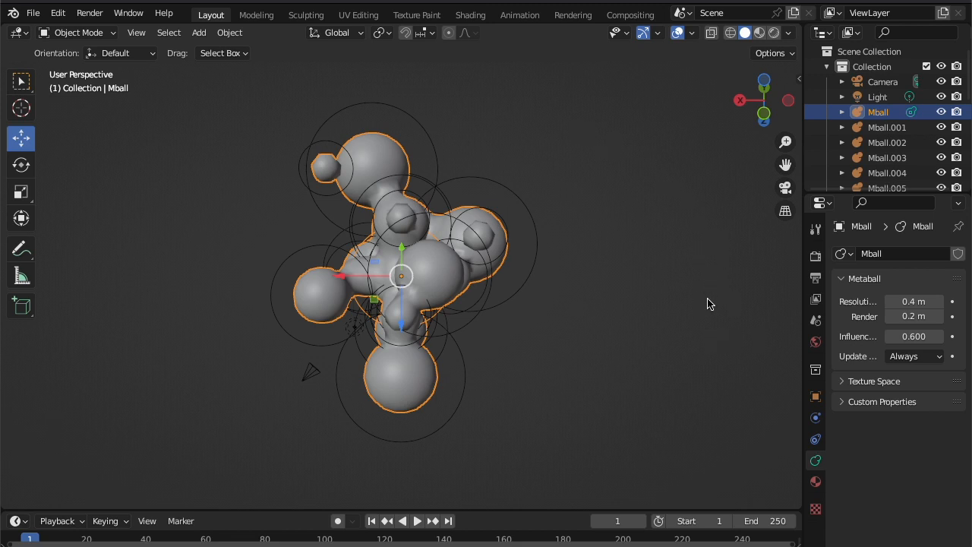
mouse_move(695, 39)
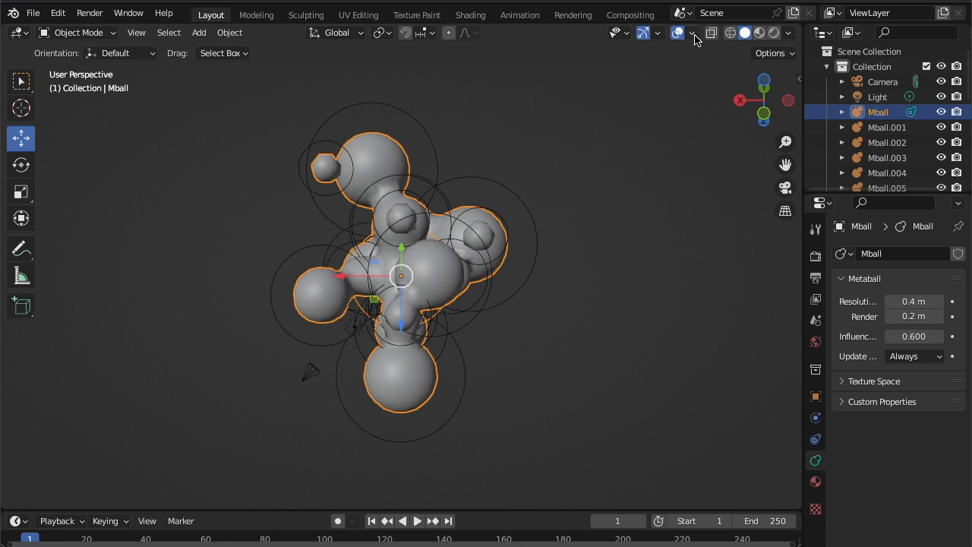
Step: Lower the metaball resolution to 0.34 m and convert the molecule to a mesh
left_click(692, 33)
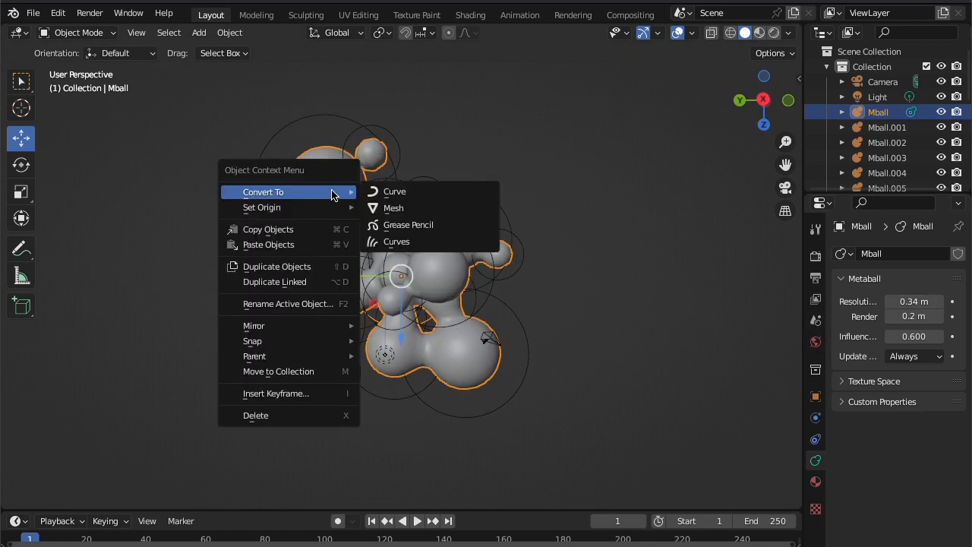
mouse_move(394, 207)
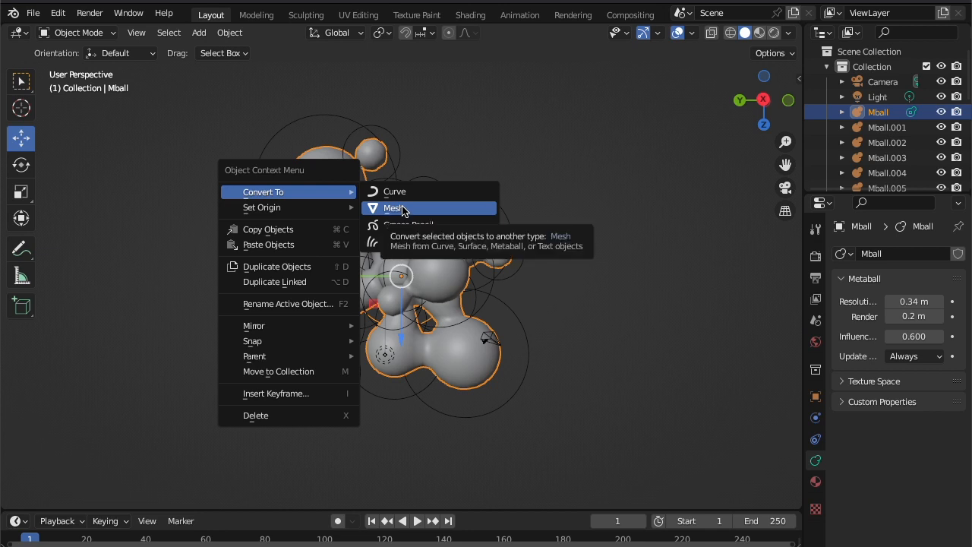
left_click(394, 208)
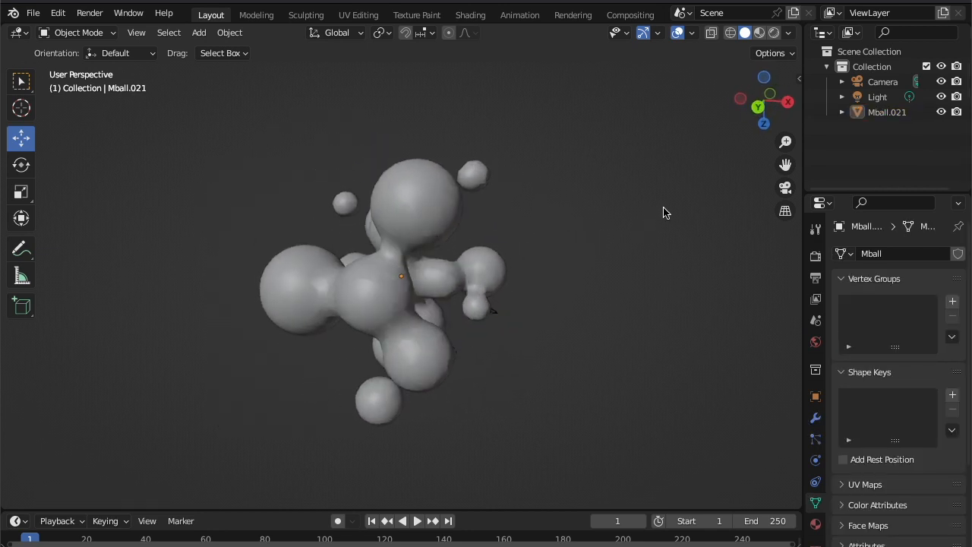
left_click(790, 32)
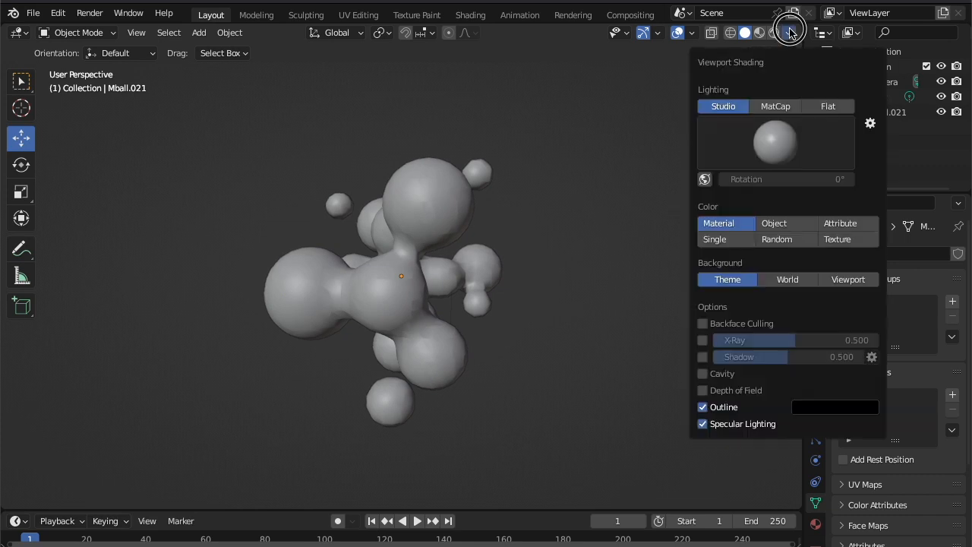
left_click(775, 106)
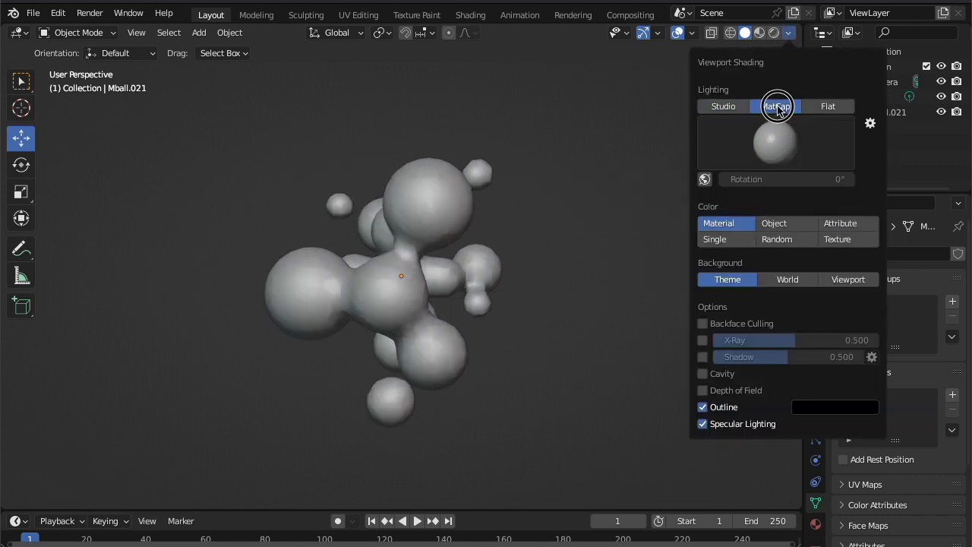
left_click(775, 142)
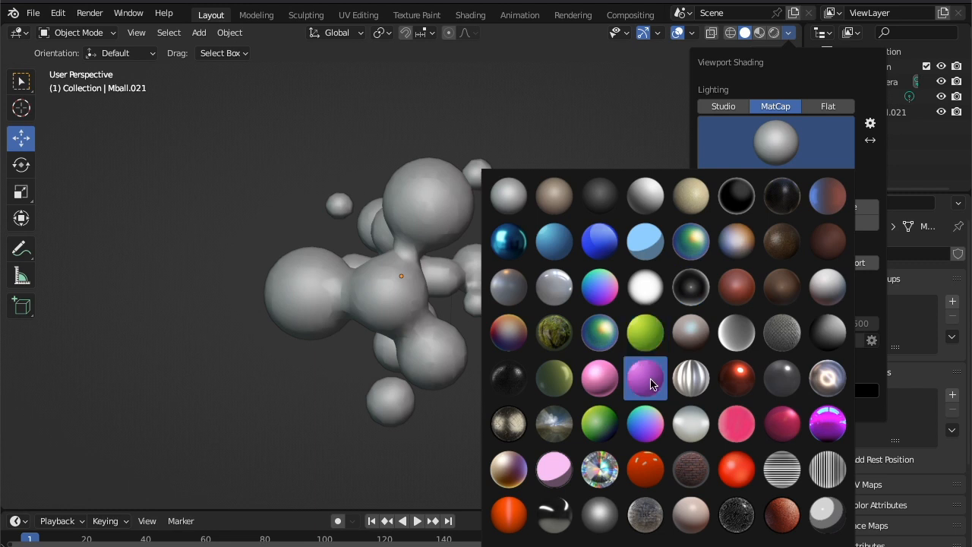
left_click(645, 378)
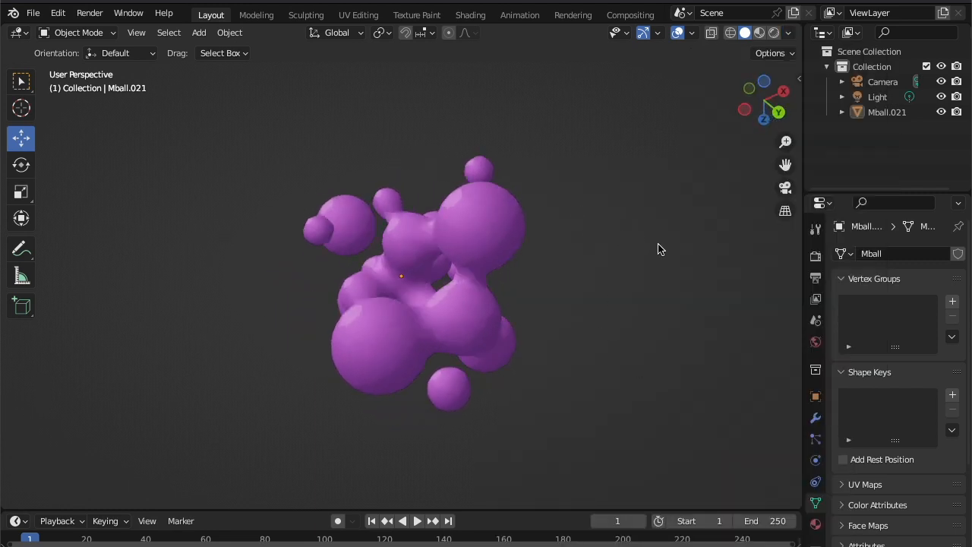
left_click(418, 288)
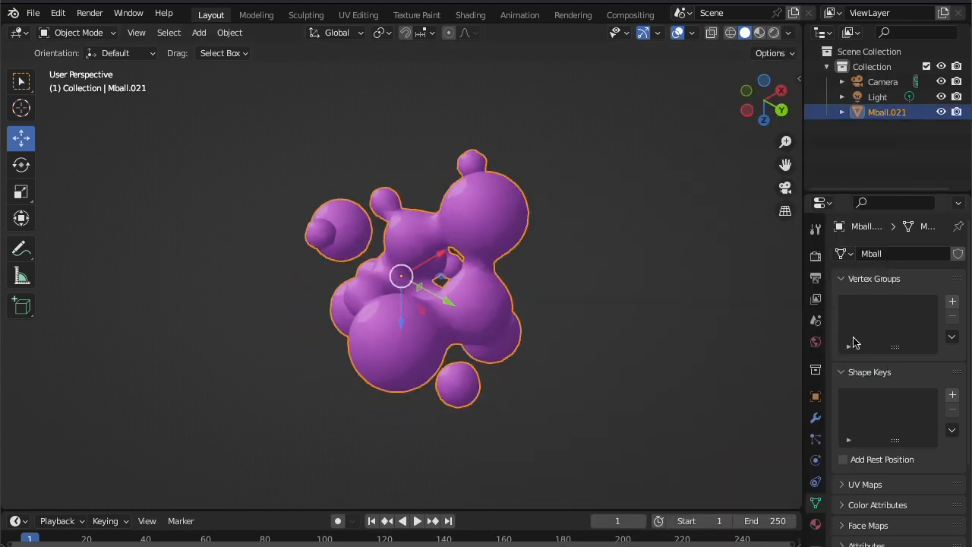
left_click(639, 307)
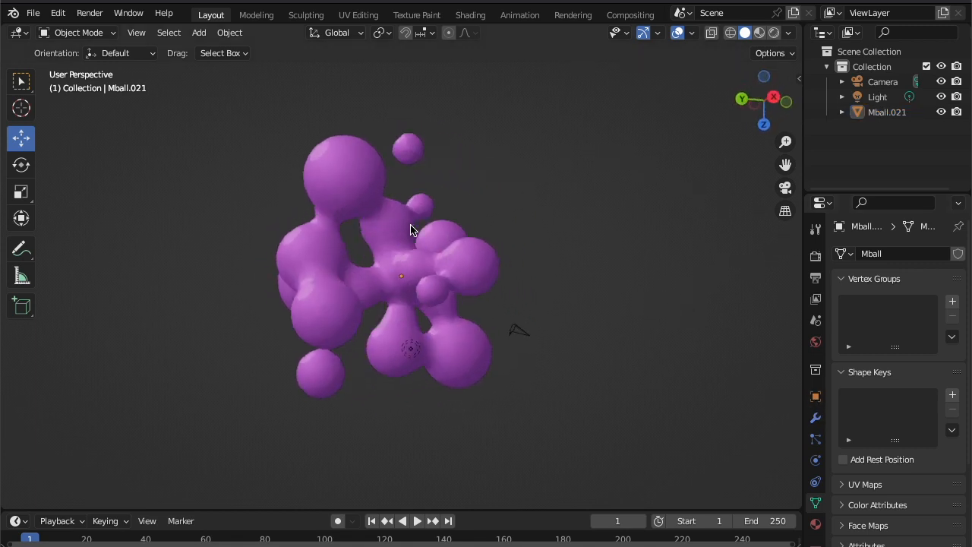
left_click_drag(410, 228, 140, 211)
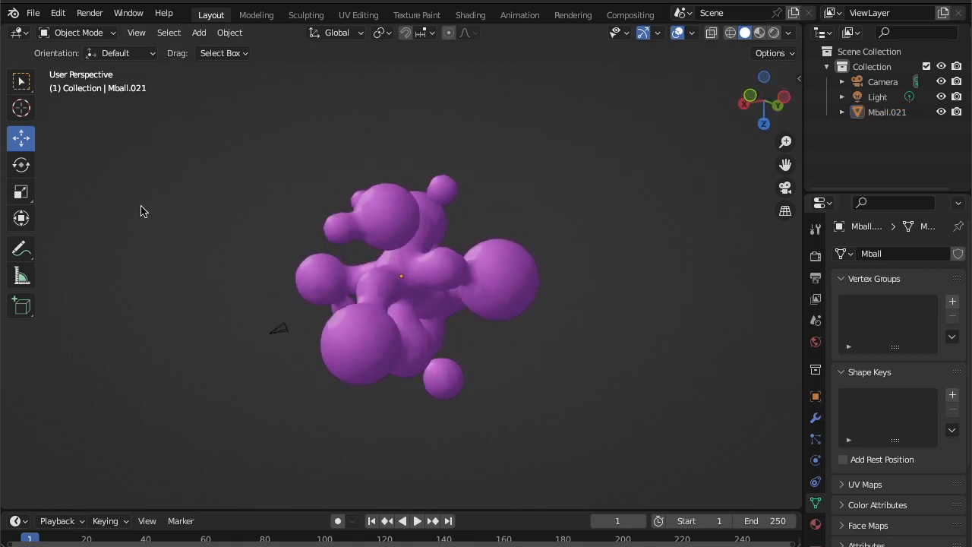
Step: Add a Subdivision Surface modifier and switch viewport shading to the rainbow normal matcap
left_click(815, 417)
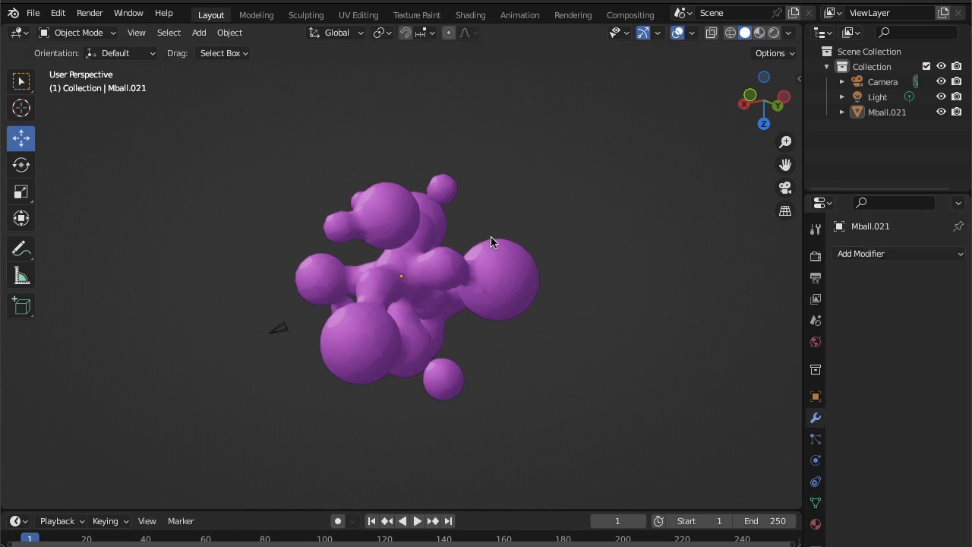
left_click(897, 253)
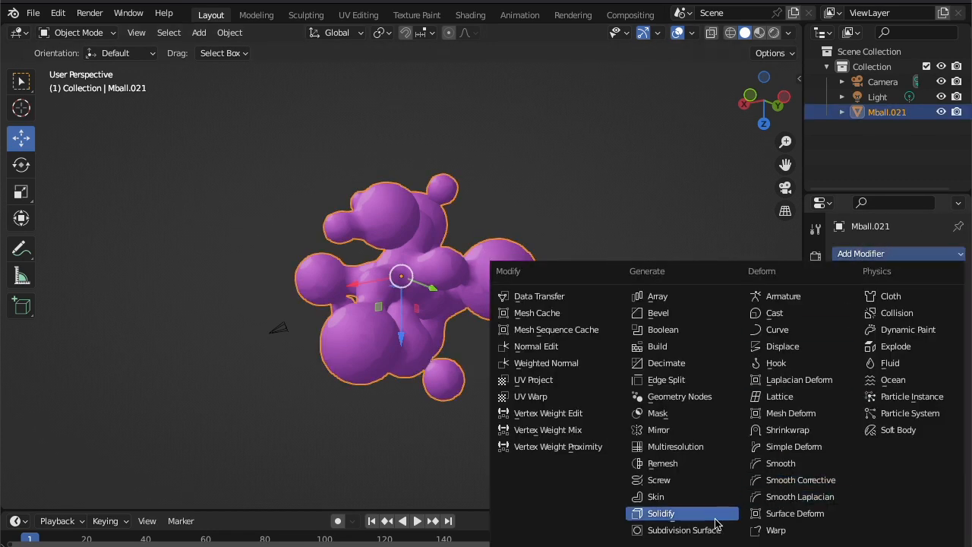
left_click(683, 529)
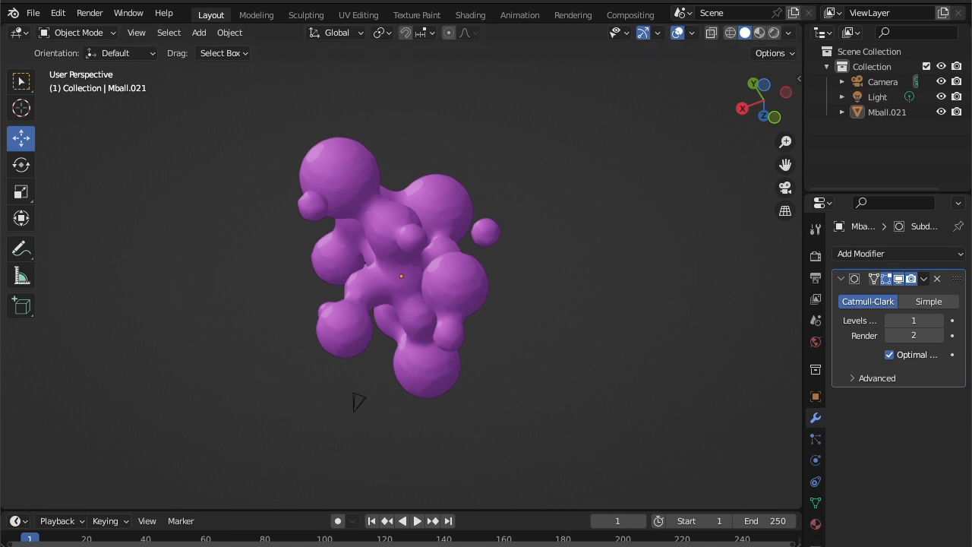
left_click(790, 33)
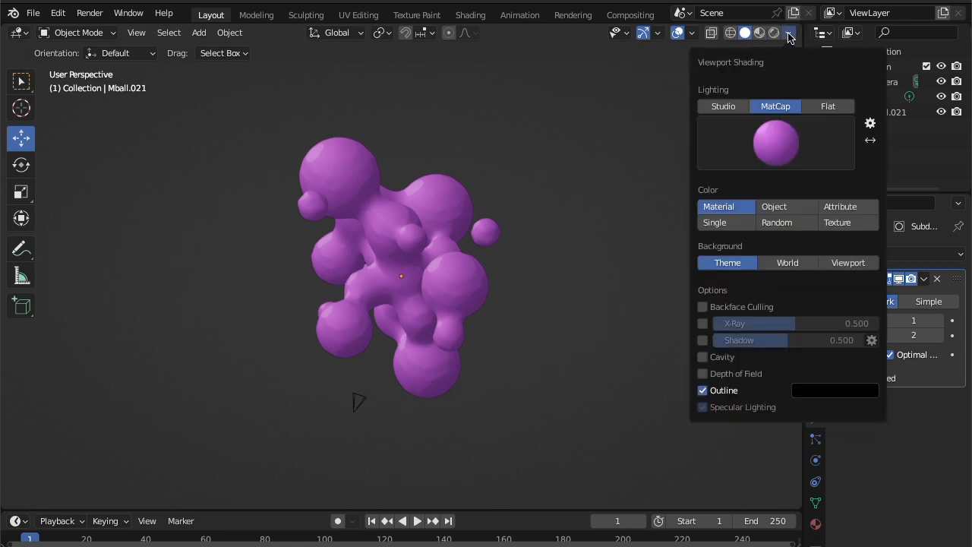
left_click(775, 142)
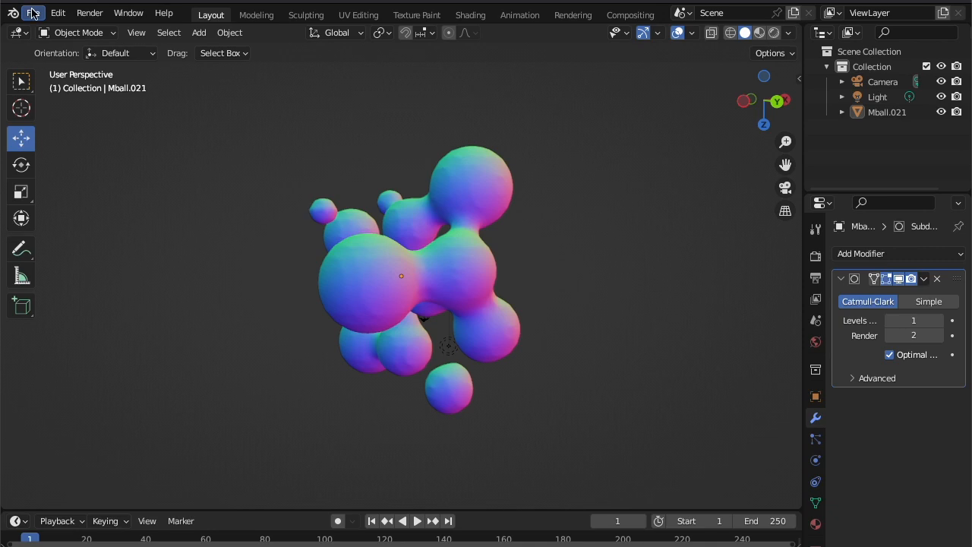
Step: Export the molecule as molecule.fbx to the Desktop folder
left_click(33, 13)
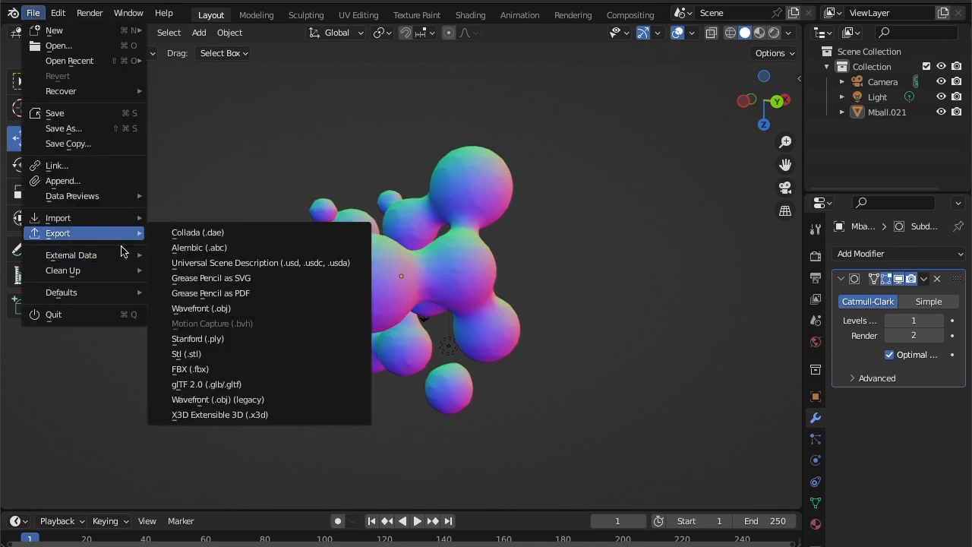
mouse_move(224, 368)
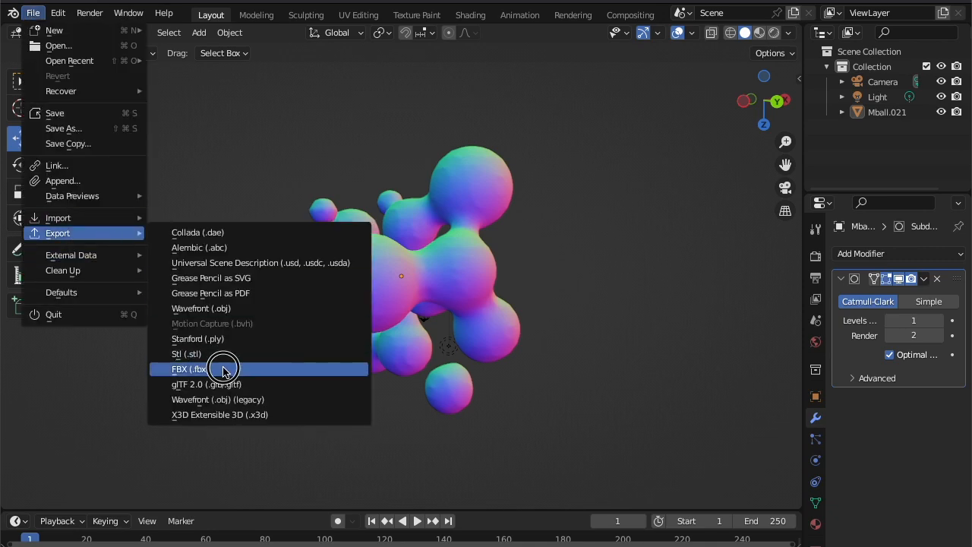
left_click(188, 369)
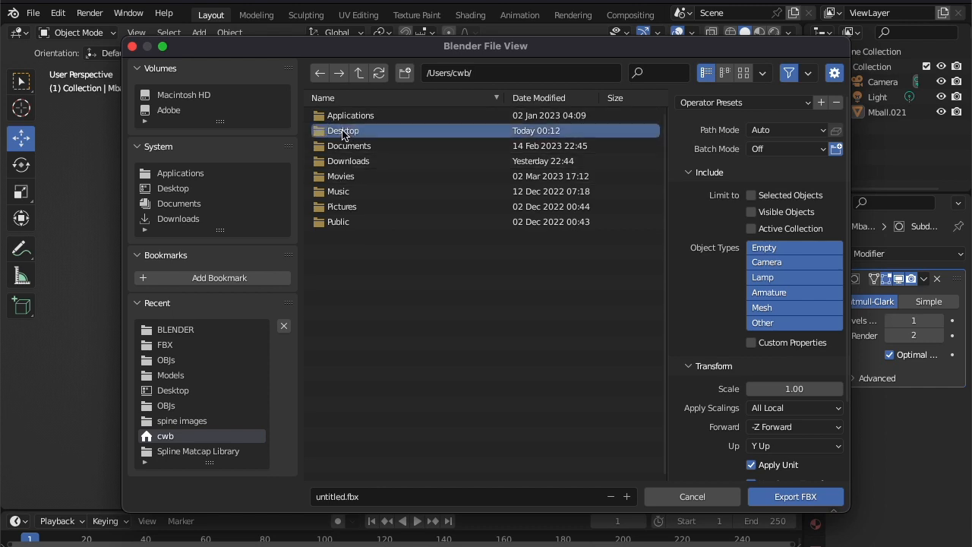
left_click(347, 496)
type("molecule")
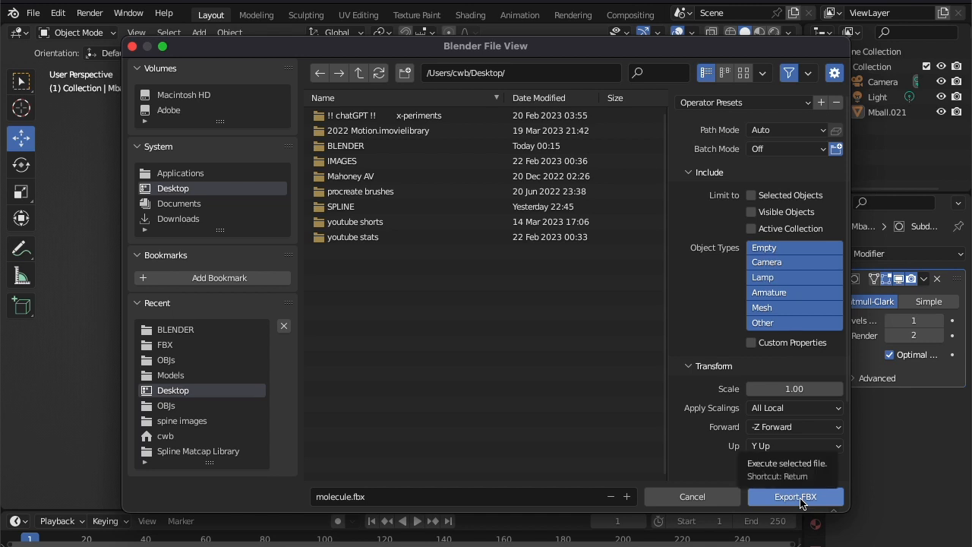
left_click(794, 496)
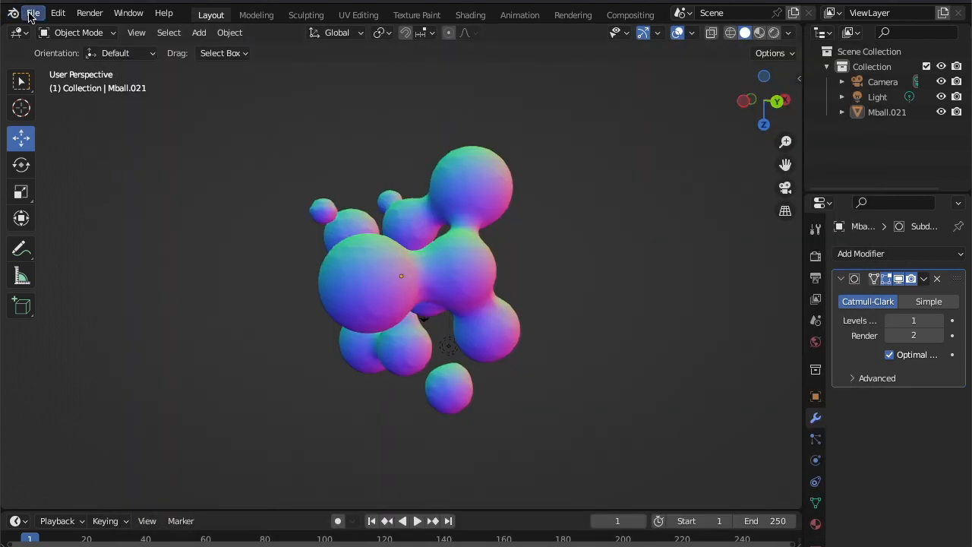
Step: Export the molecule as the Wavefront OBJ file molecule.obj
left_click(33, 13)
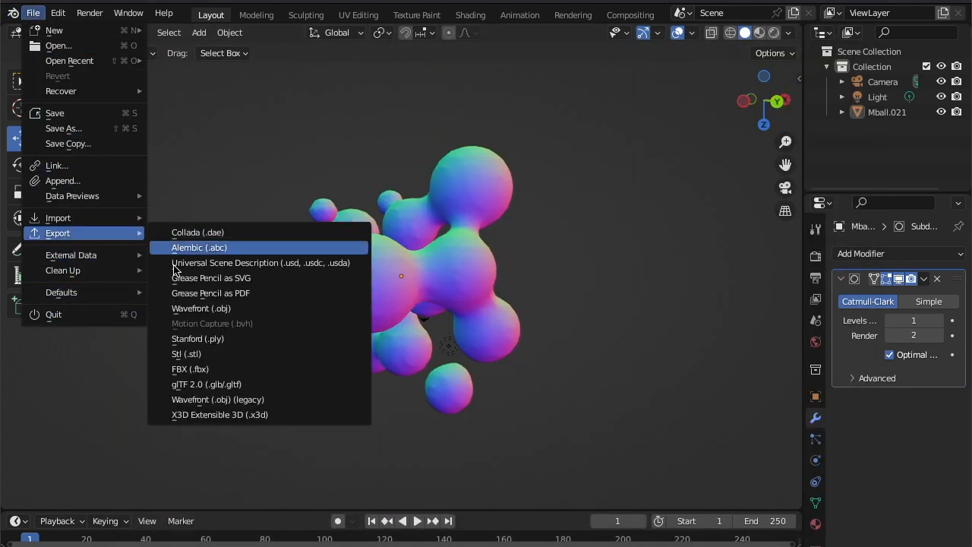
left_click(201, 308)
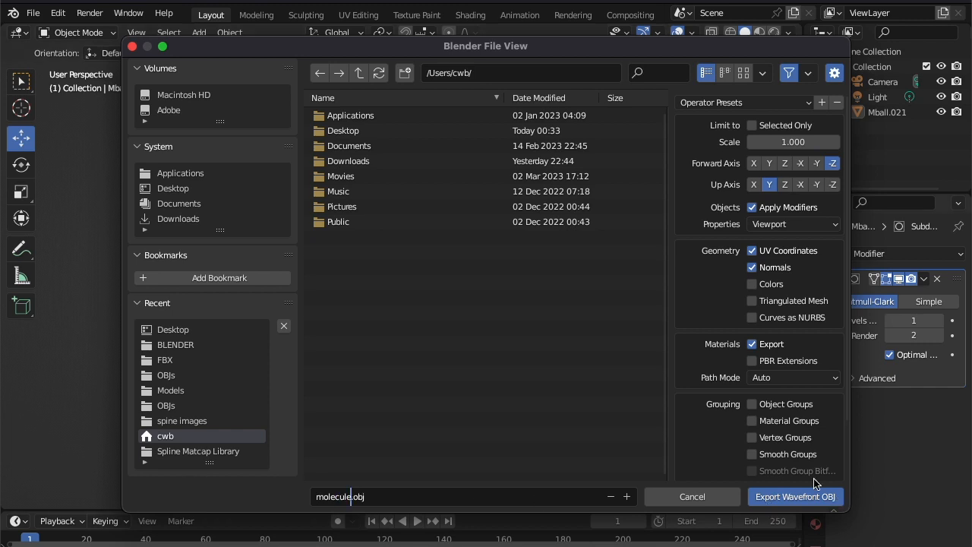
left_click(795, 496)
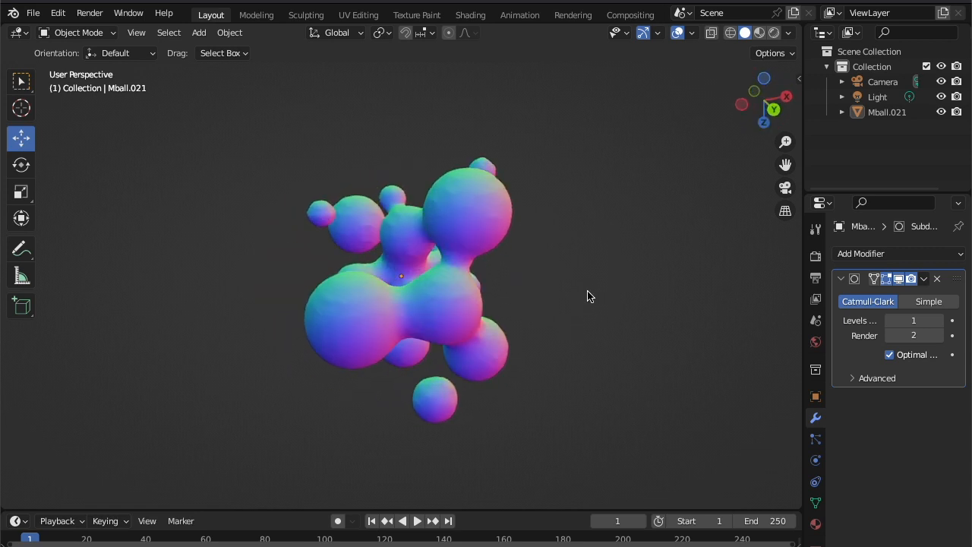
left_click_drag(591, 297, 572, 203)
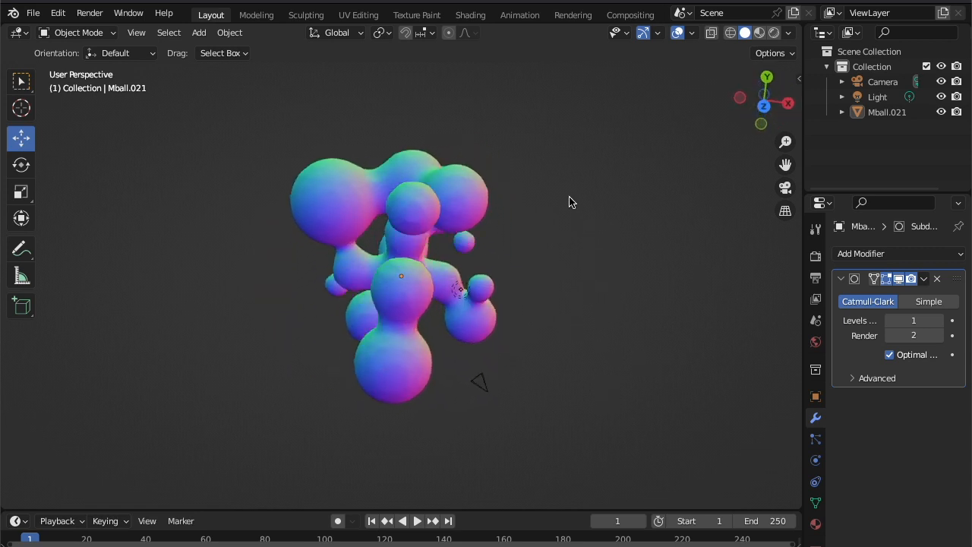
left_click_drag(572, 202, 380, 384)
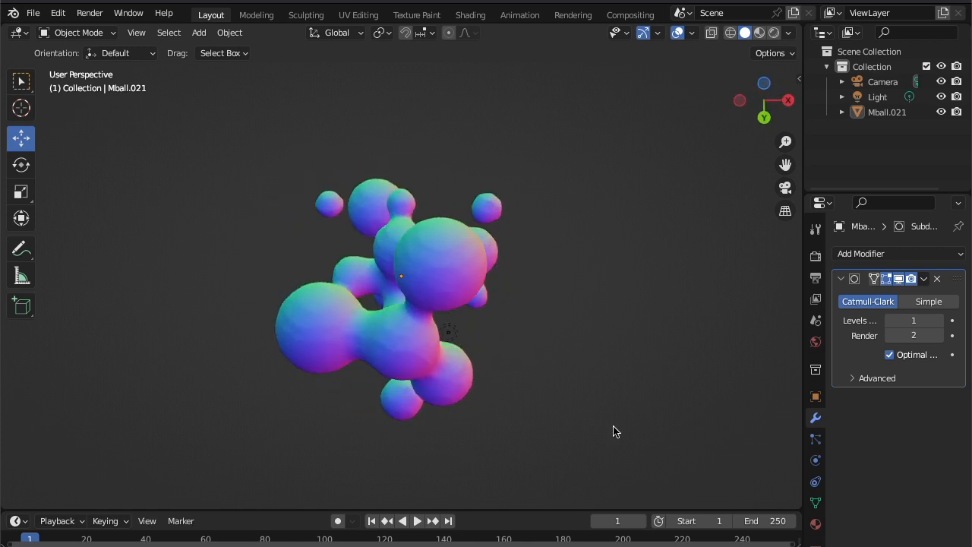
left_click_drag(615, 431, 650, 205)
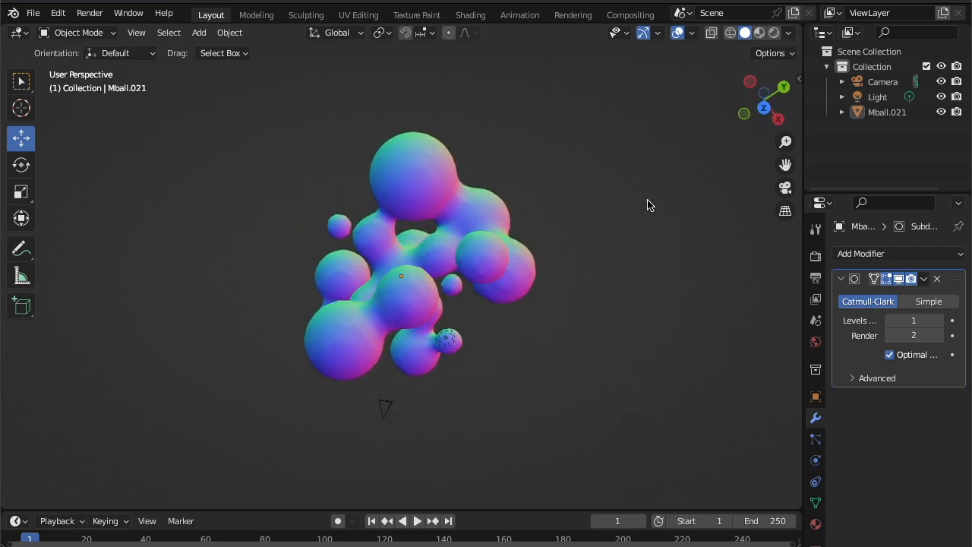
mouse_move(549, 145)
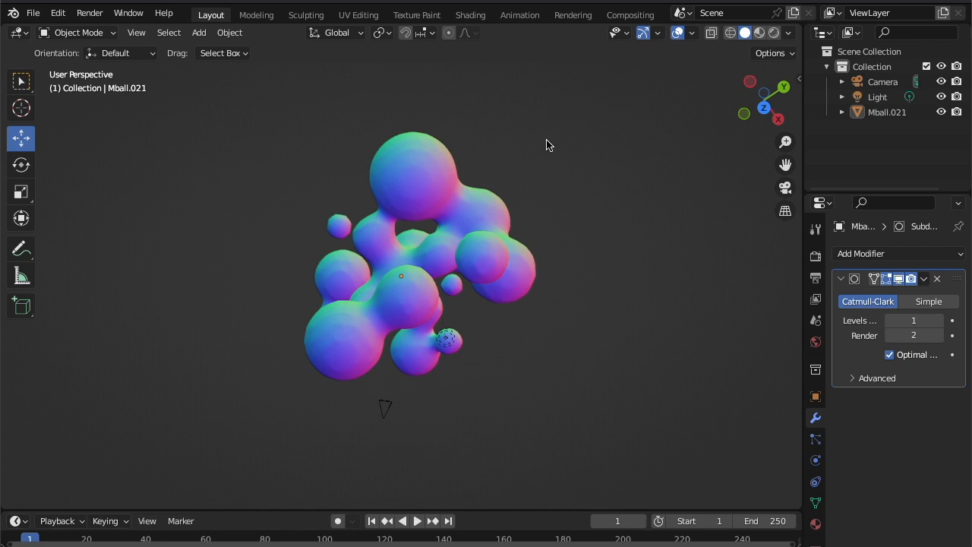
mouse_move(636, 48)
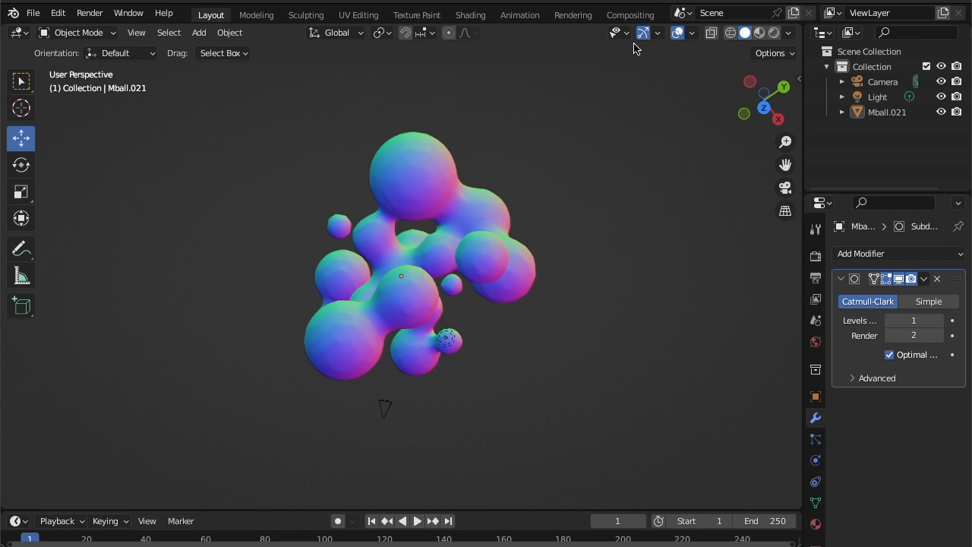